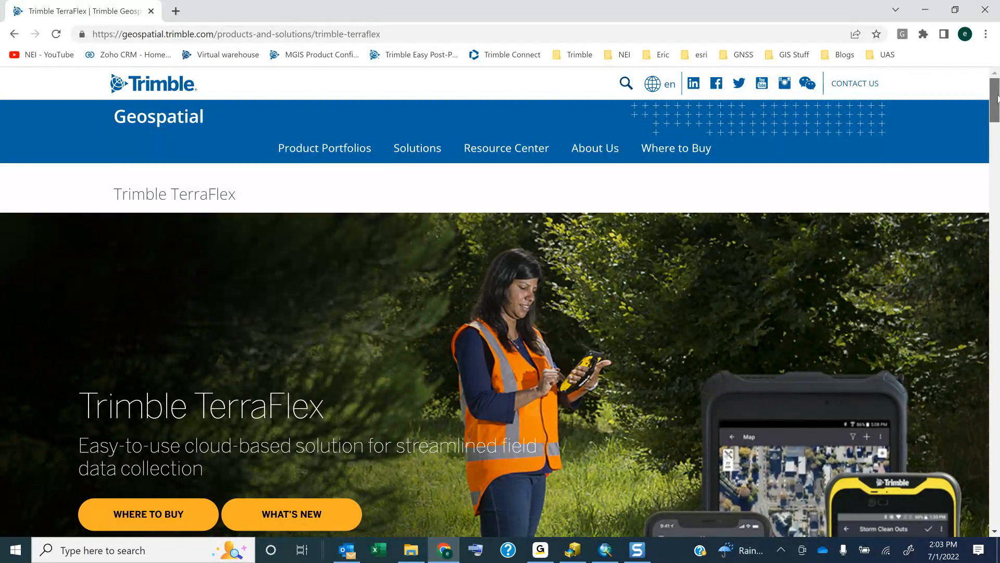
- Open the TerraFlex Subscription Licence Manager from the Product Information & Support links
{"action": "scroll", "scroll_direction": "down", "scroll_amount": 3}
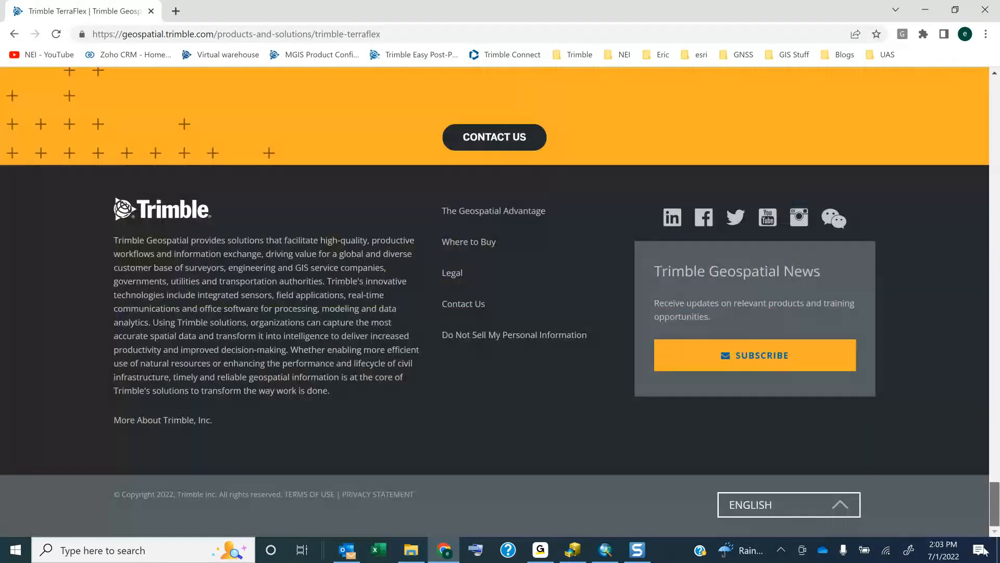
{"action": "scroll", "scroll_direction": "up", "scroll_amount": 3}
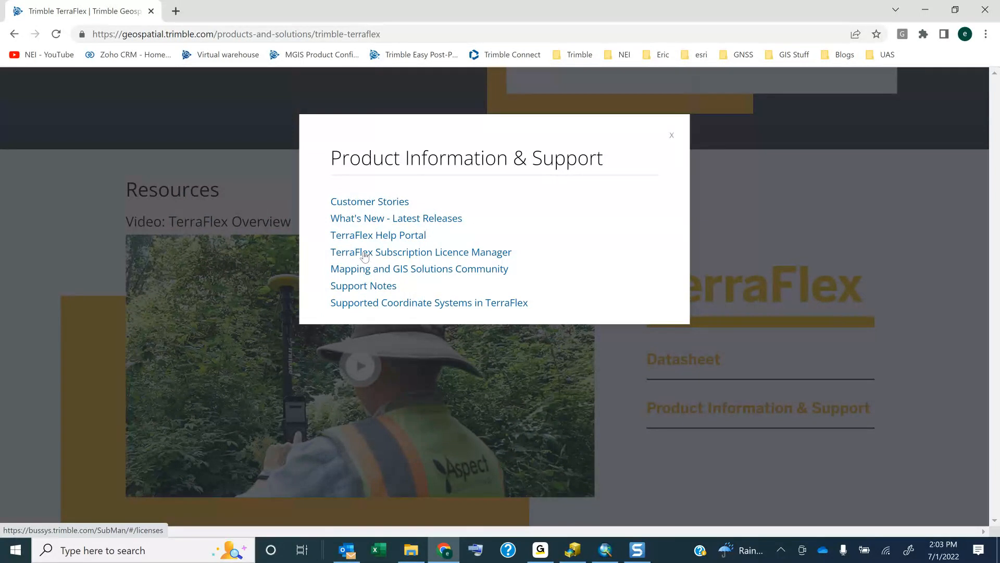
{"action": "left_click", "coordinate": [420, 251]}
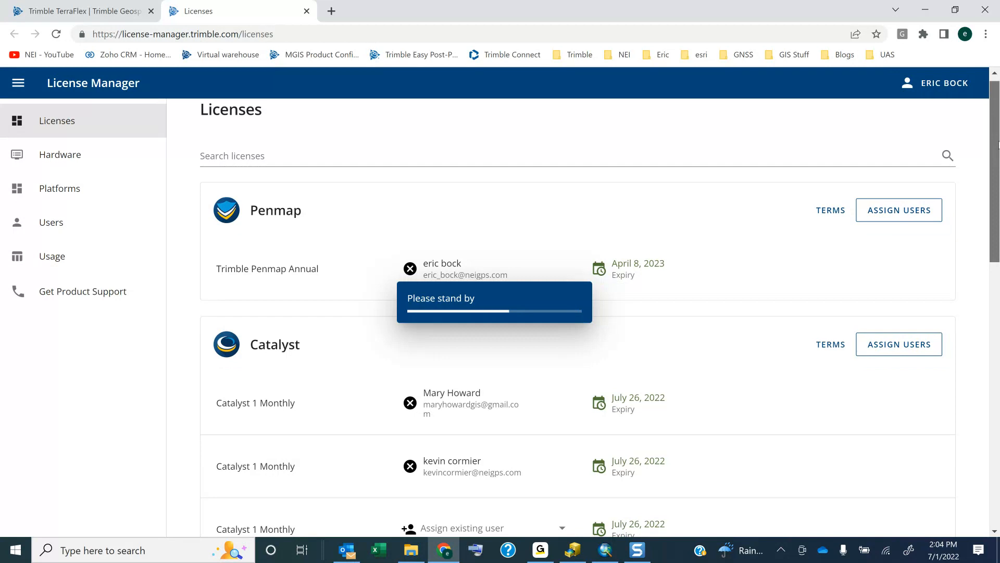
- Raise the Catalyst section's items per page above five and browse the licence listings
{"action": "scroll", "scroll_direction": "down", "scroll_amount": 3}
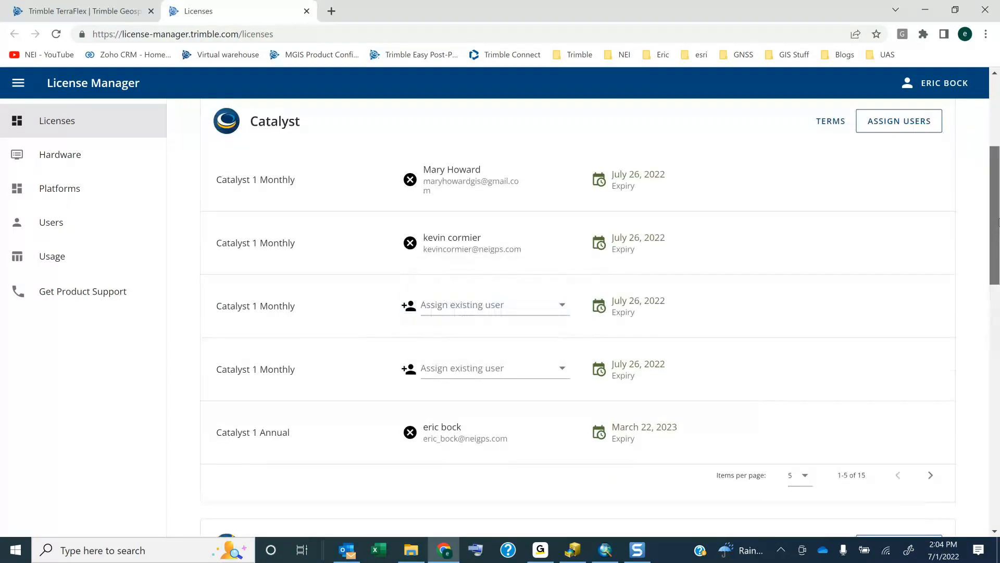
{"action": "scroll", "scroll_direction": "down", "scroll_amount": 3}
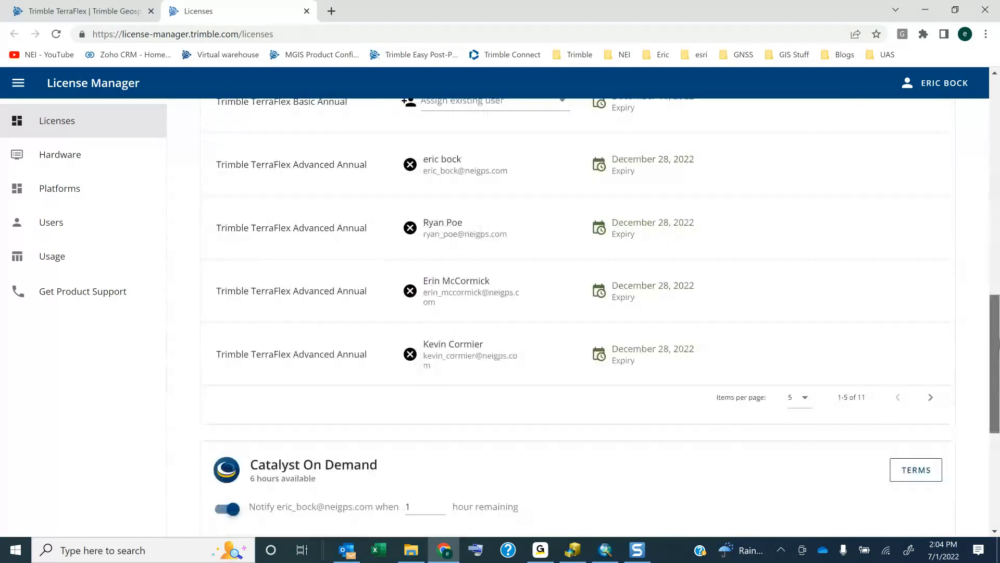
{"action": "scroll", "scroll_direction": "up", "scroll_amount": 3}
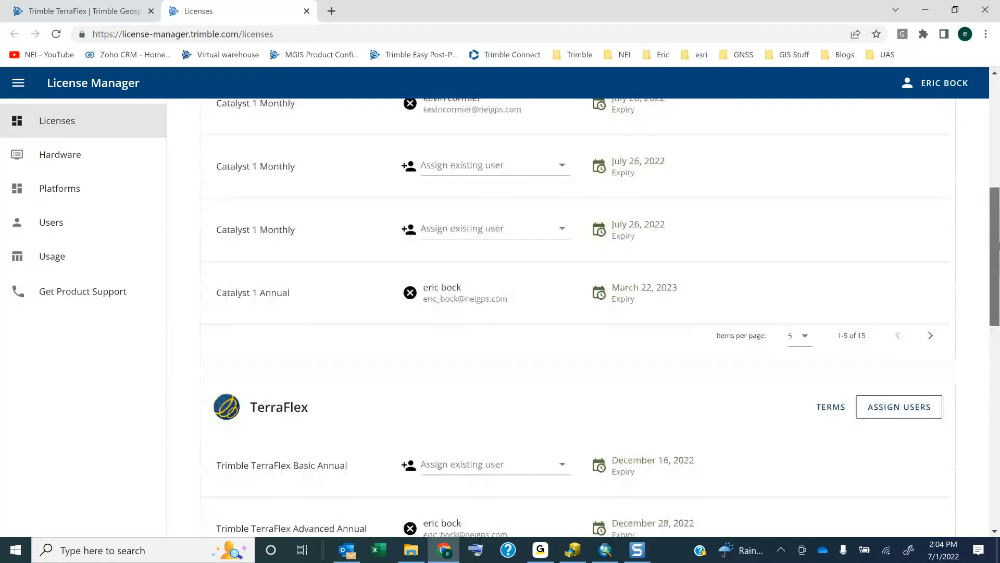
{"action": "scroll", "scroll_direction": "up", "scroll_amount": 3}
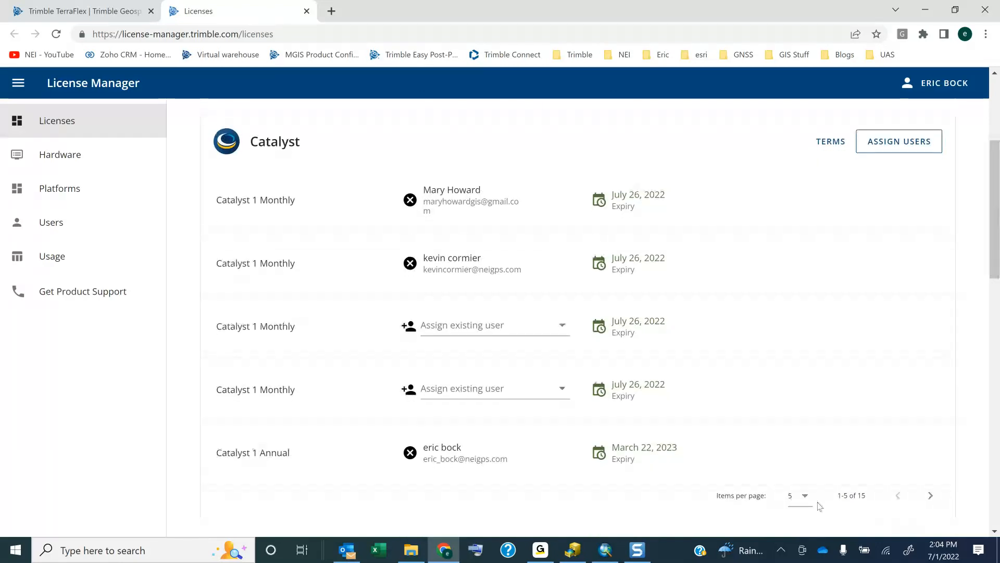
{"action": "left_click", "coordinate": [797, 498]}
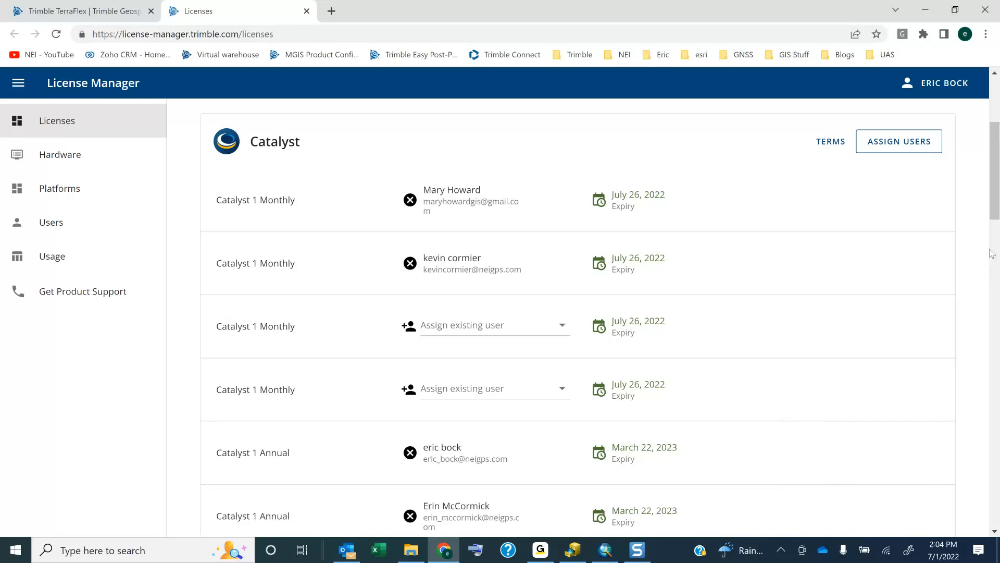
{"action": "scroll", "scroll_direction": "down", "scroll_amount": 3}
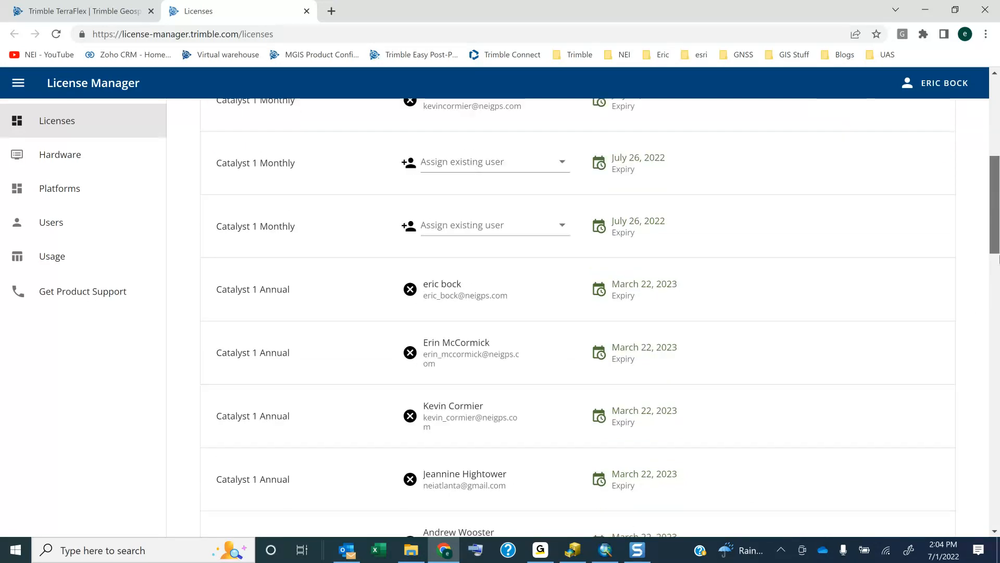
{"action": "scroll", "scroll_direction": "down", "scroll_amount": 3}
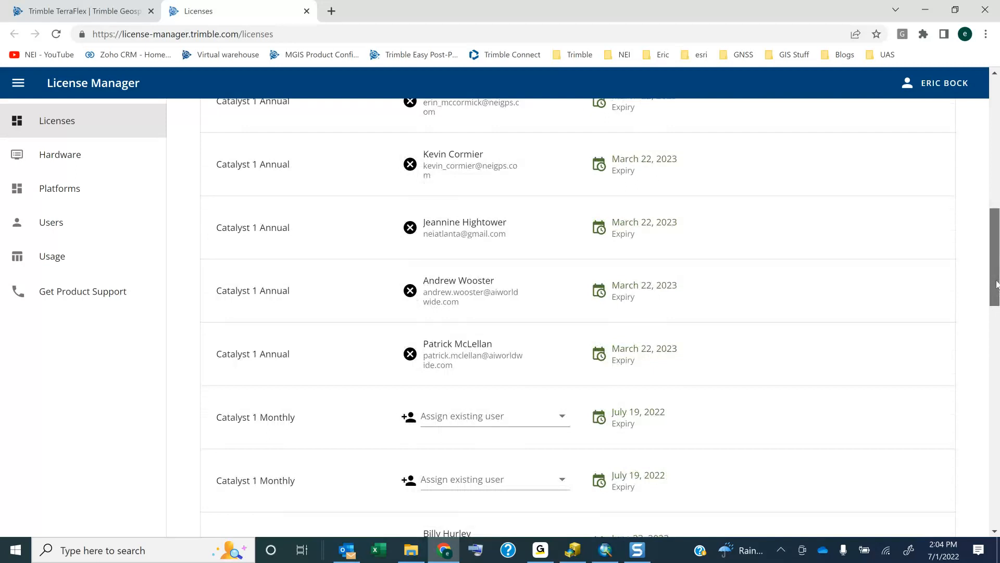
{"action": "scroll", "scroll_direction": "up", "scroll_amount": 3}
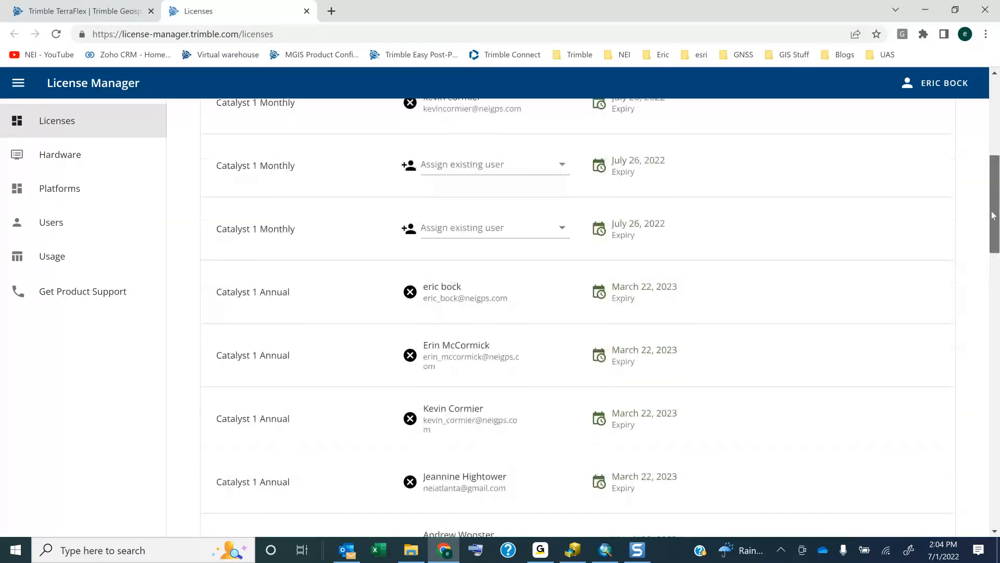
{"action": "scroll", "scroll_direction": "up", "scroll_amount": 3}
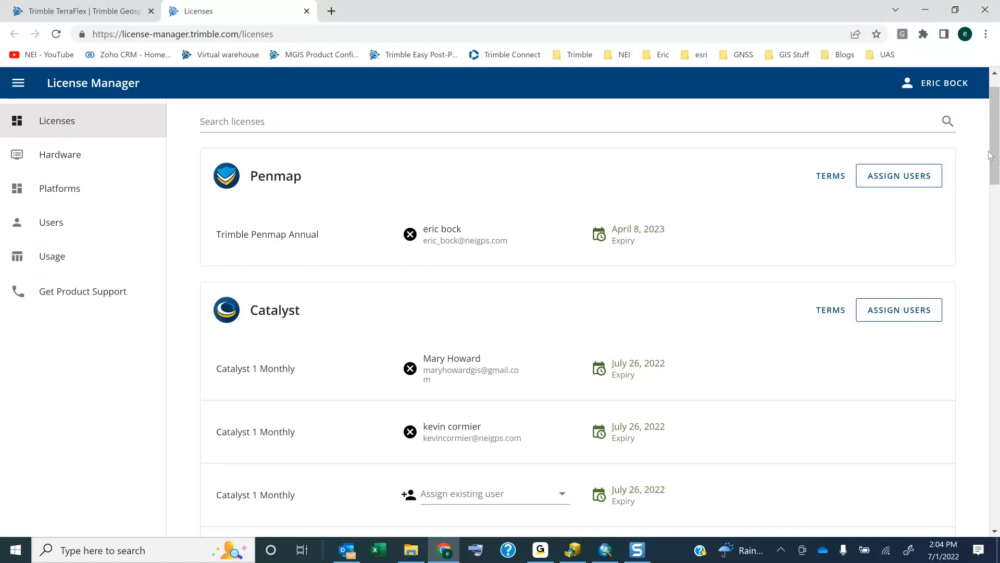
{"action": "mouse_move", "coordinate": [454, 247]}
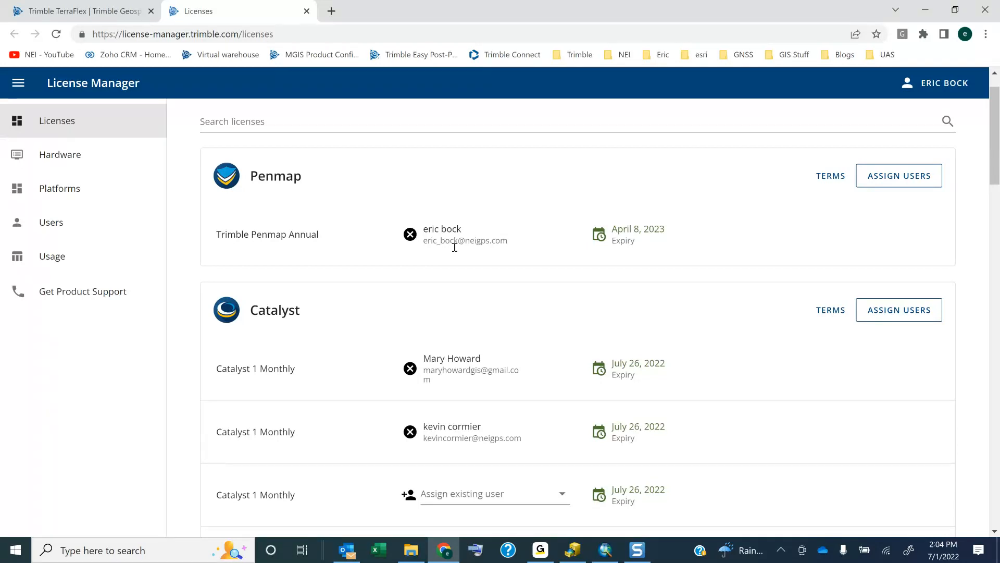
{"action": "mouse_move", "coordinate": [420, 269]}
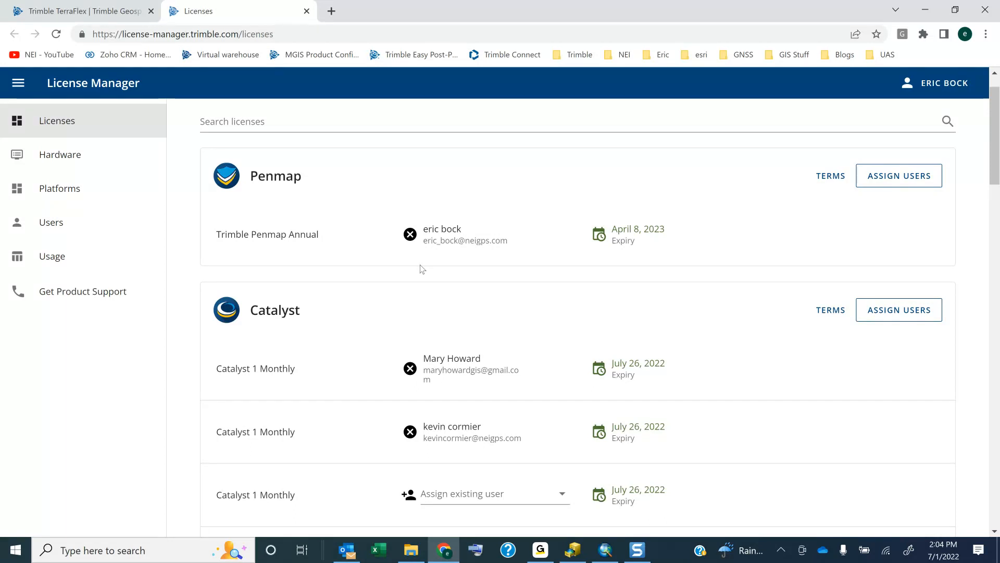
{"action": "mouse_move", "coordinate": [506, 354]}
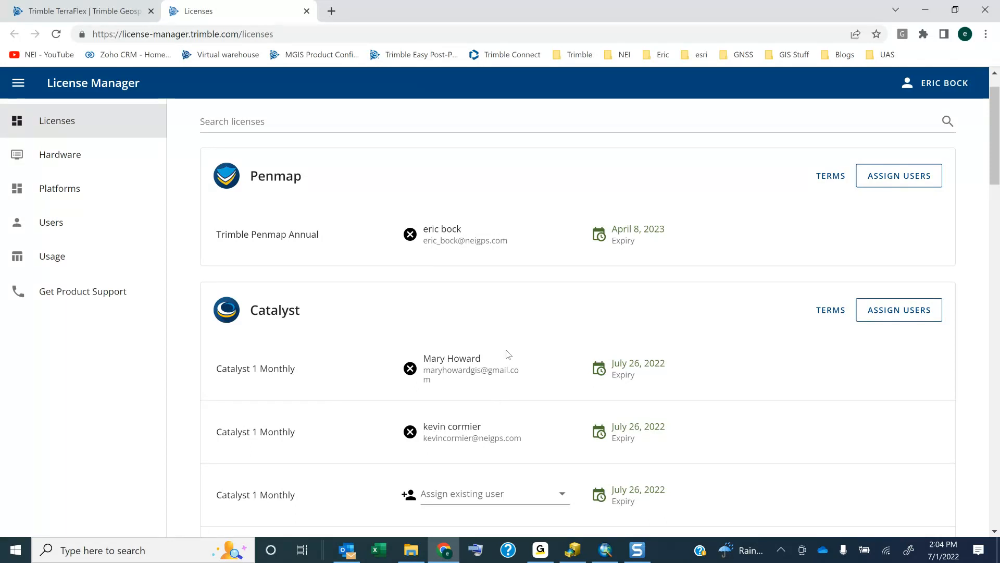
{"action": "mouse_move", "coordinate": [955, 397]}
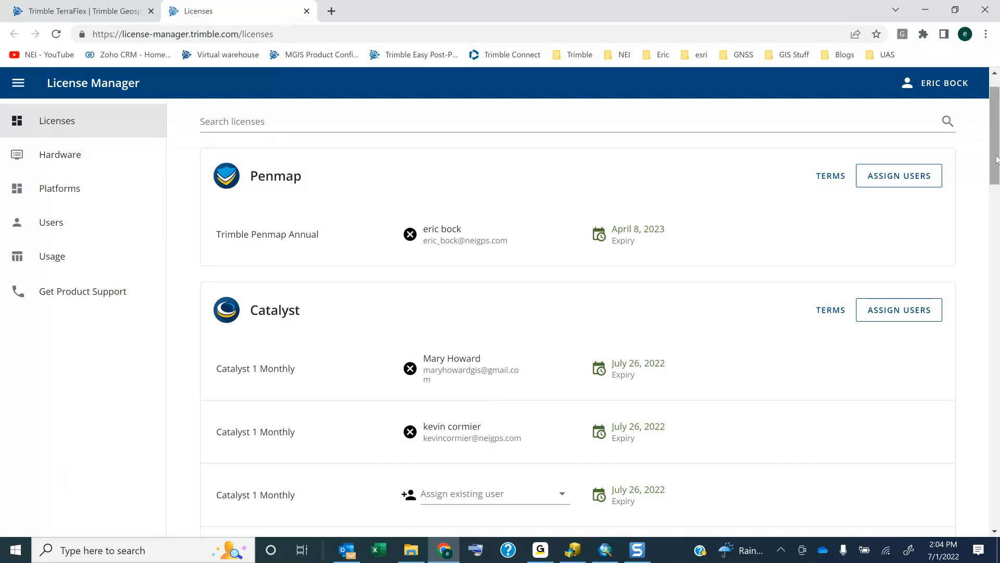
{"action": "scroll", "scroll_direction": "down", "scroll_amount": 3}
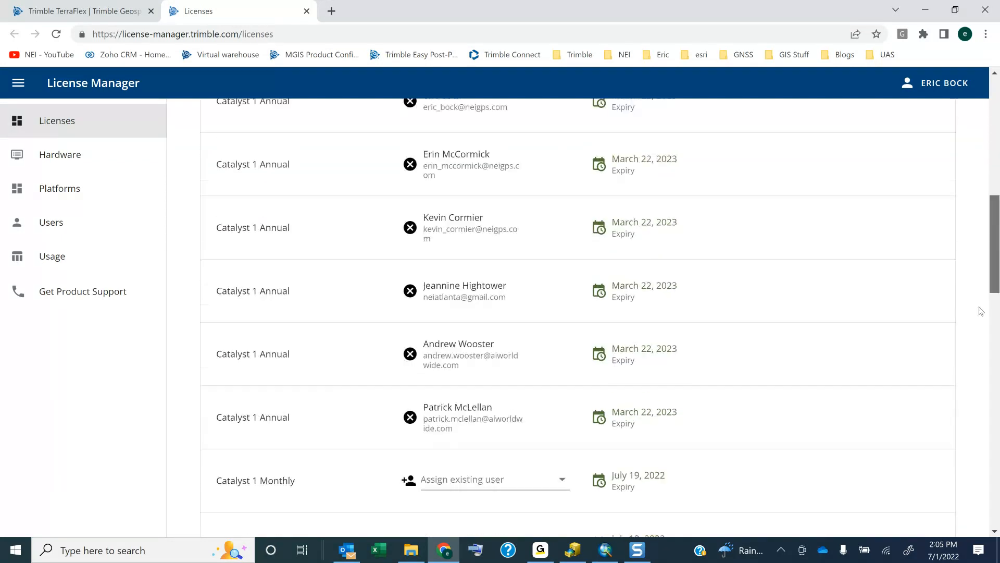
{"action": "scroll", "scroll_direction": "up", "scroll_amount": 3}
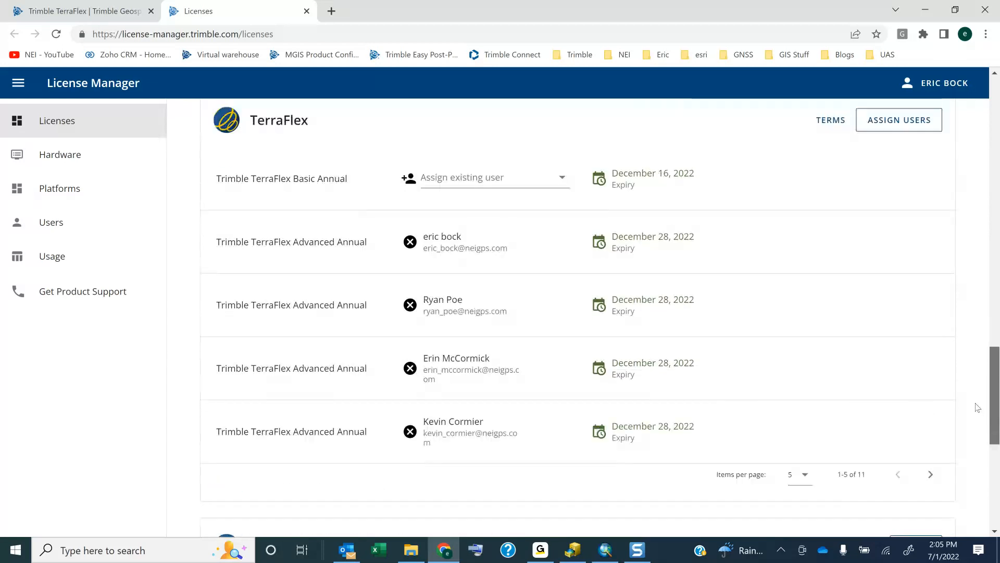
{"action": "scroll", "scroll_direction": "down", "scroll_amount": 3}
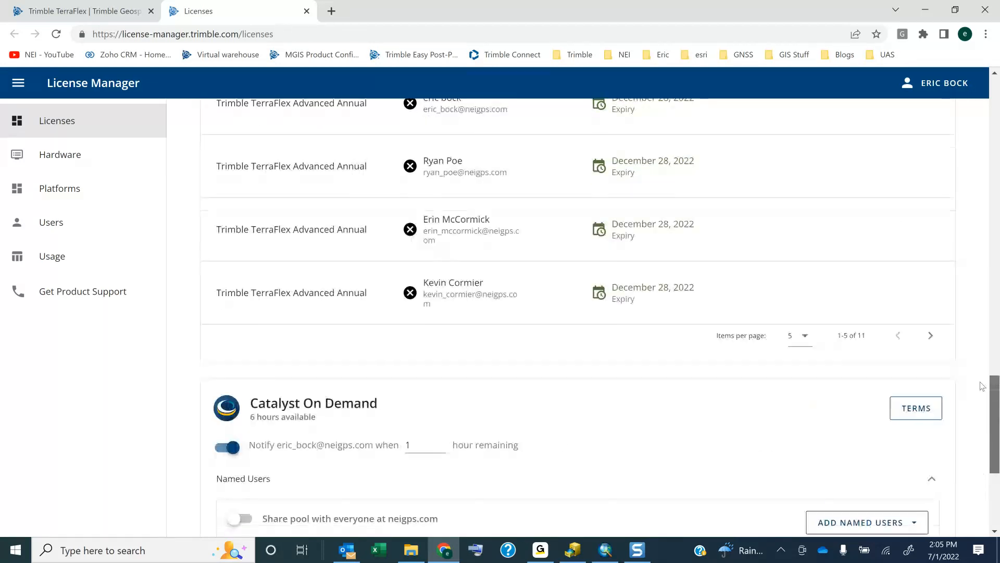
{"action": "scroll", "scroll_direction": "down", "scroll_amount": 3}
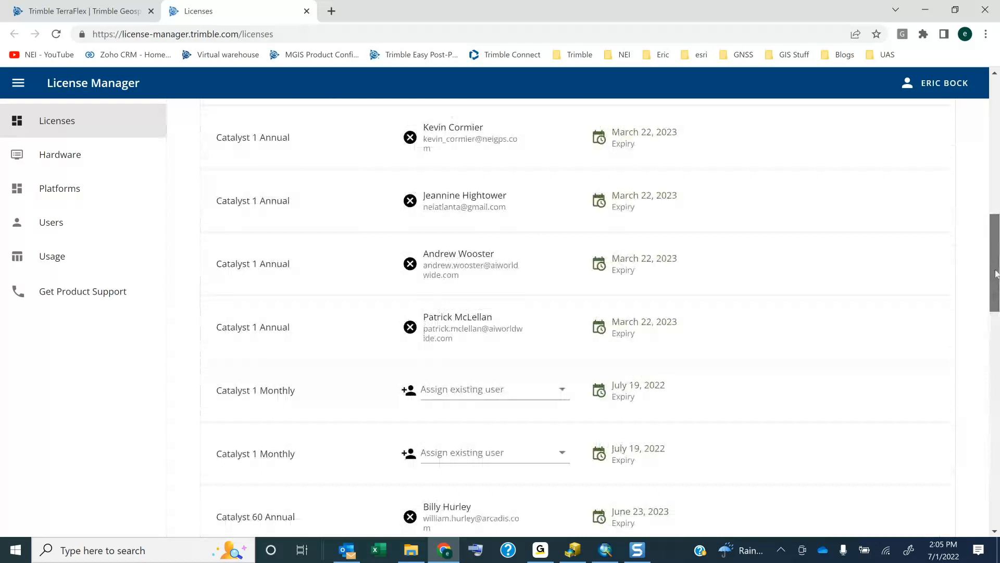
{"action": "scroll", "scroll_direction": "up", "scroll_amount": 3}
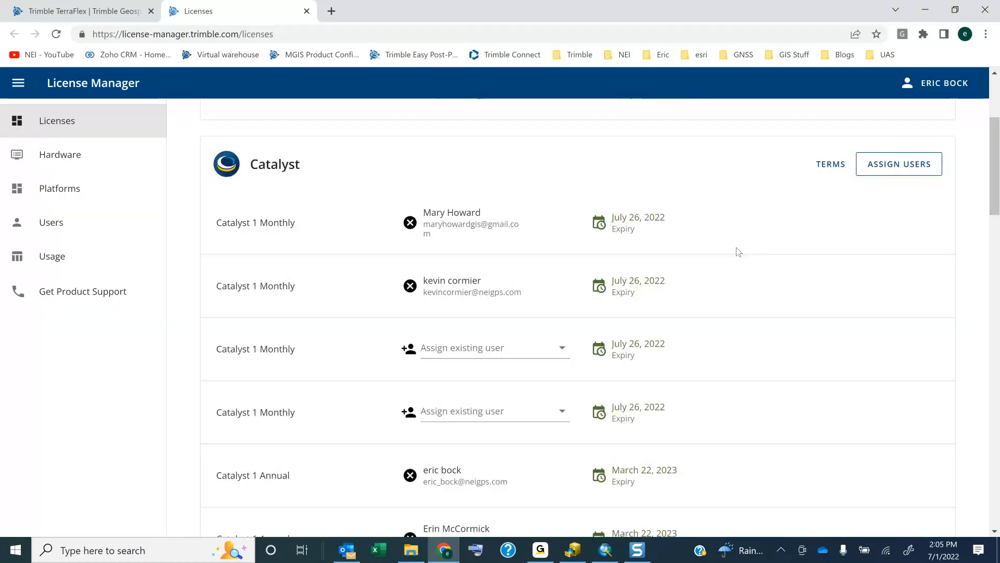
{"action": "mouse_move", "coordinate": [742, 235]}
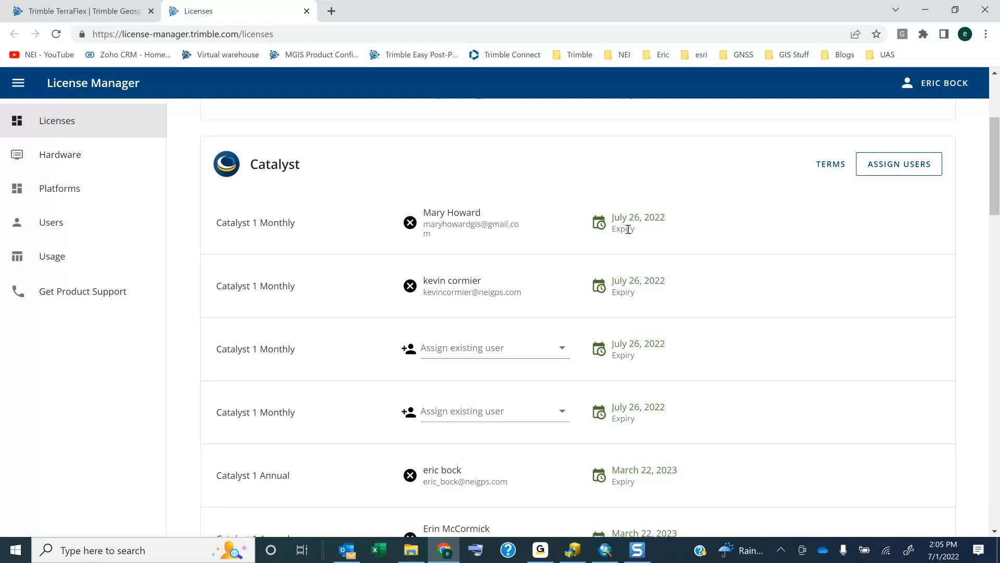
{"action": "mouse_move", "coordinate": [651, 234]}
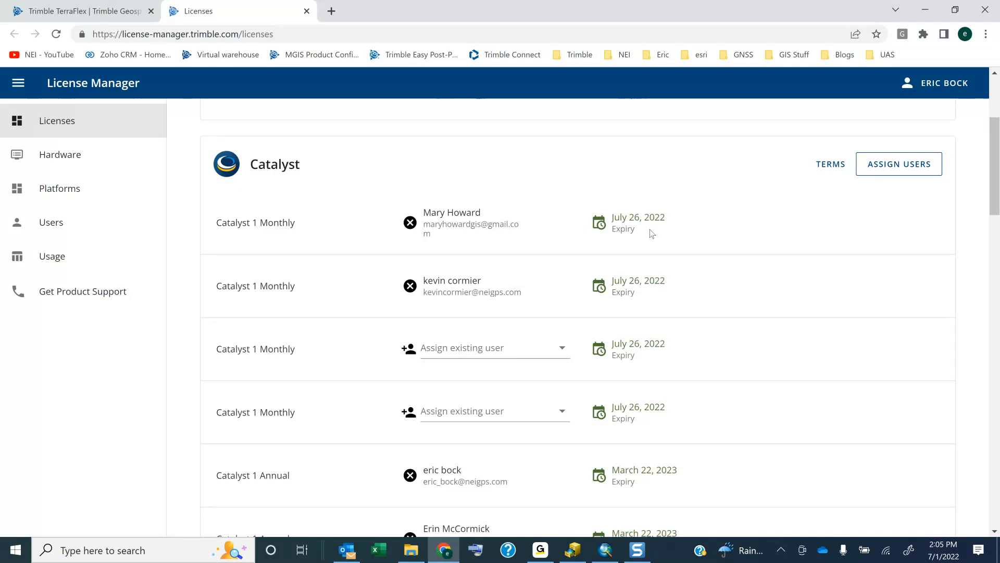
{"action": "mouse_move", "coordinate": [984, 401]}
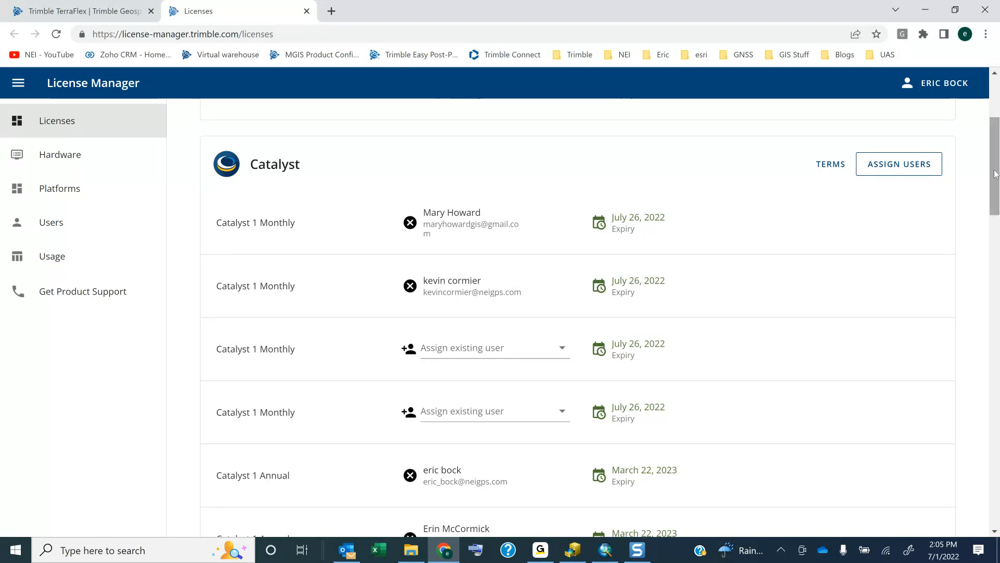
{"action": "scroll", "scroll_direction": "down", "scroll_amount": 3}
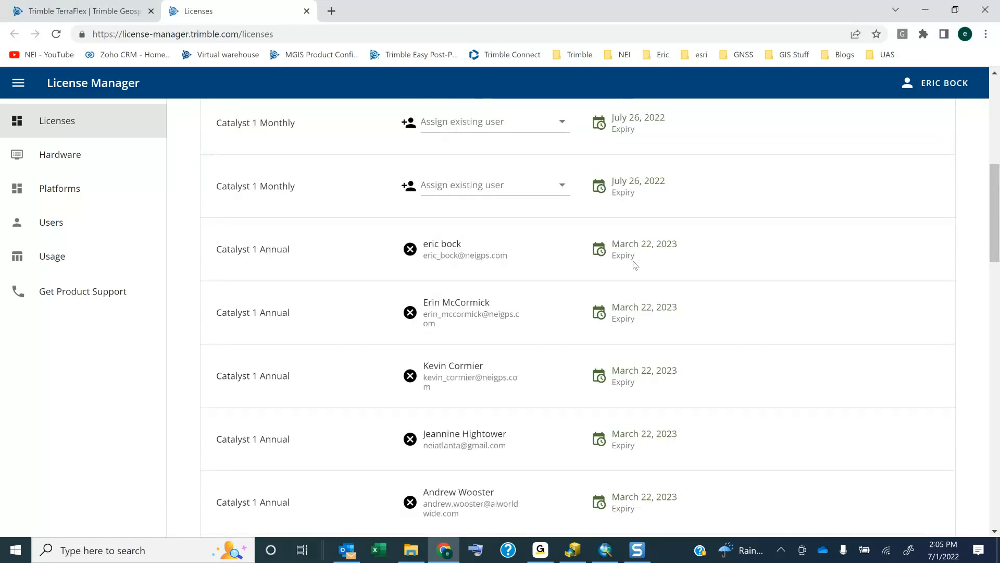
{"action": "mouse_move", "coordinate": [640, 272]}
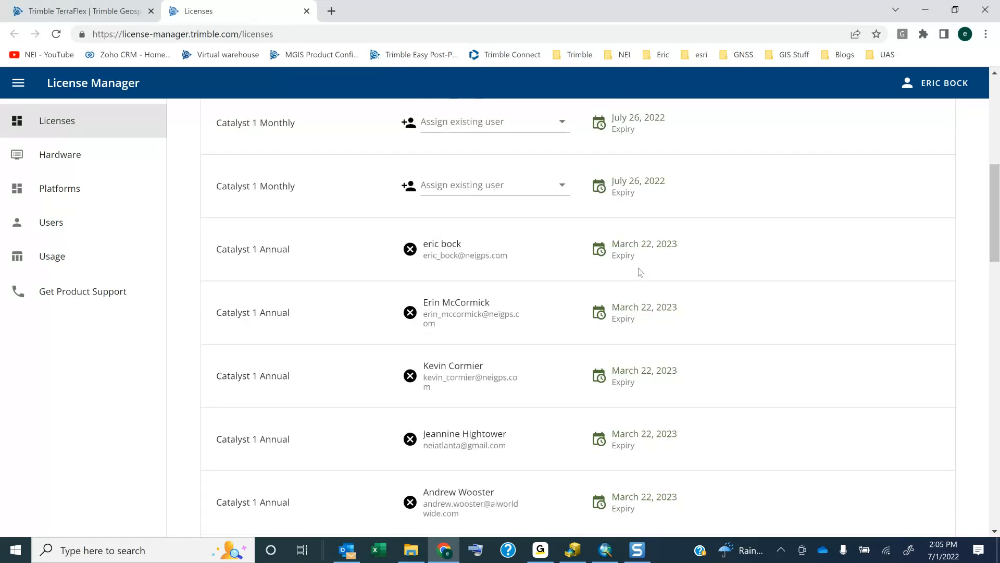
{"action": "mouse_move", "coordinate": [645, 257]}
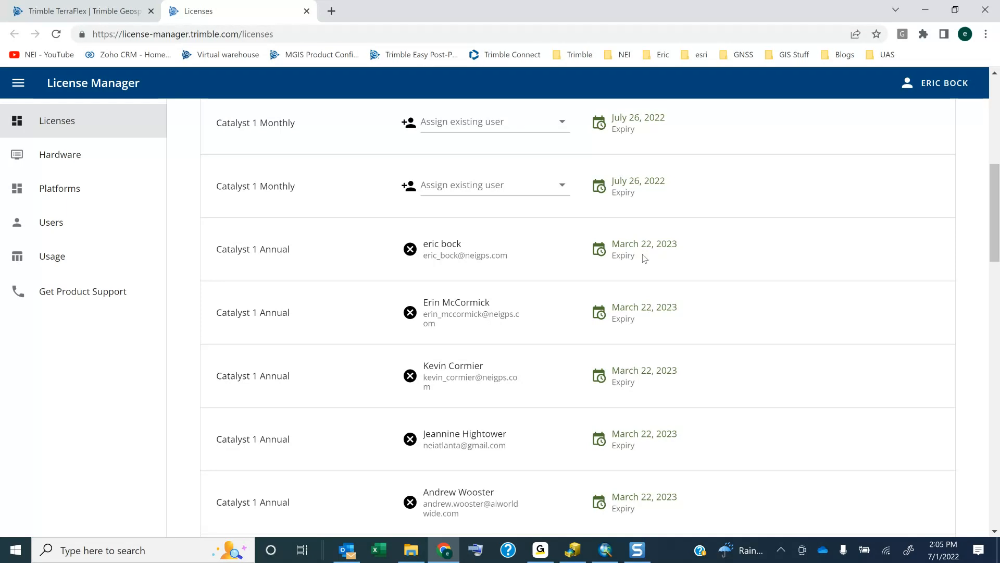
{"action": "mouse_move", "coordinate": [541, 265]}
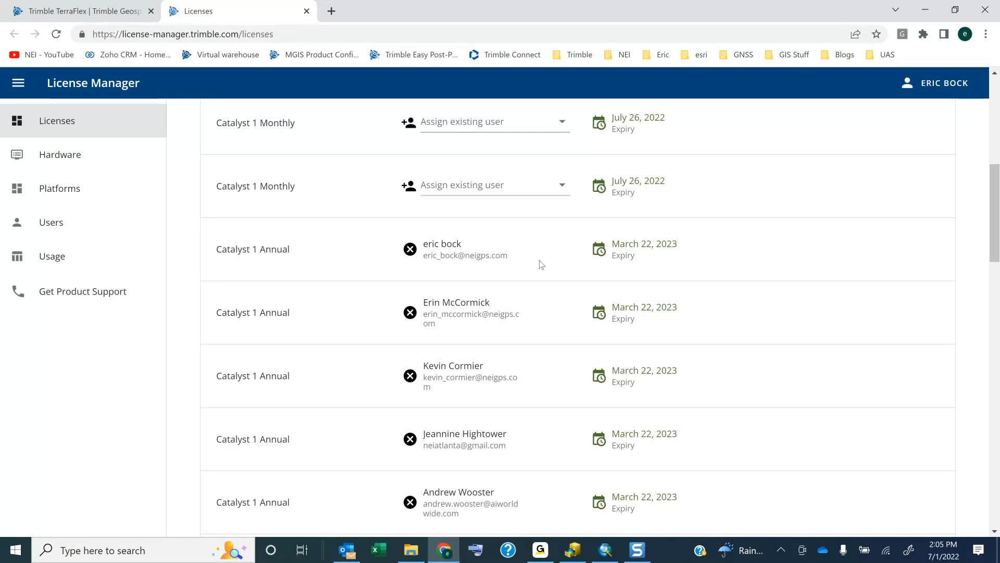
{"action": "mouse_move", "coordinate": [674, 257]}
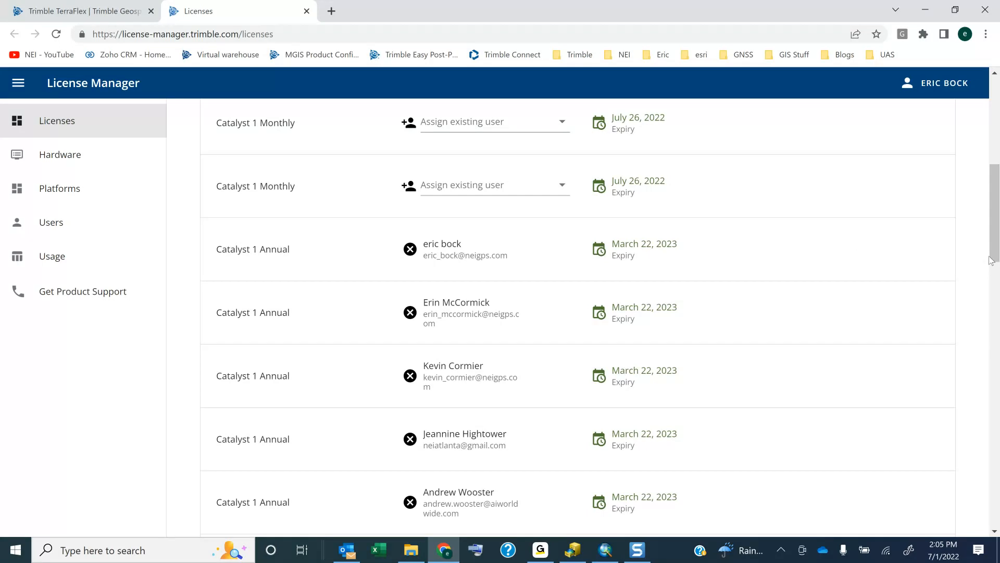
{"action": "scroll", "scroll_direction": "down", "scroll_amount": 3}
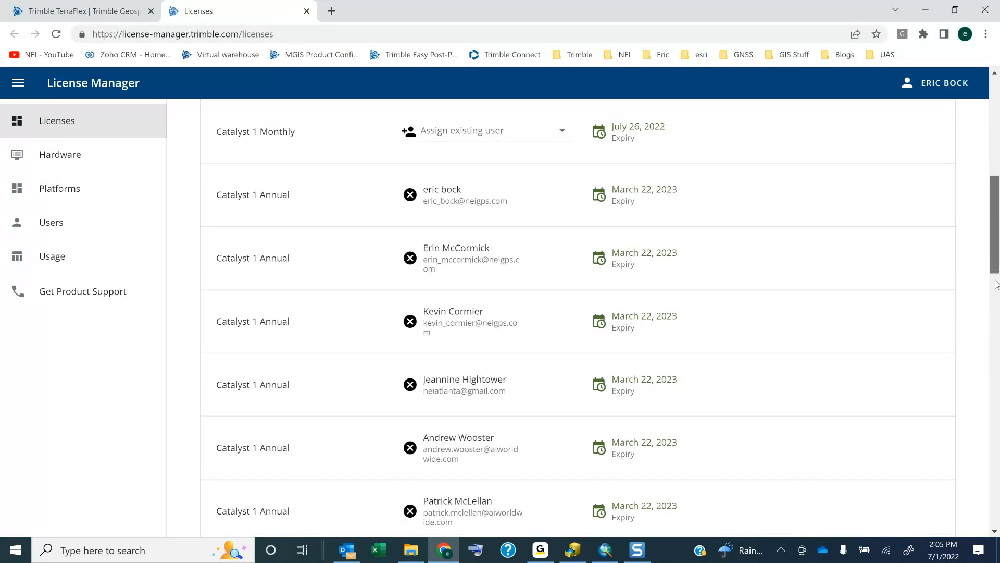
{"action": "scroll", "scroll_direction": "down", "scroll_amount": 3}
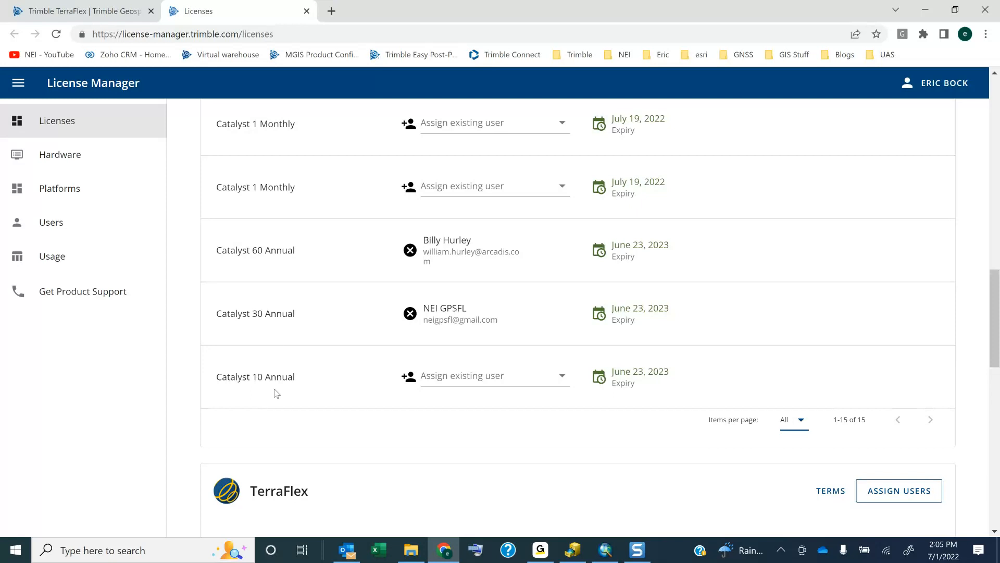
{"action": "mouse_move", "coordinate": [282, 253]}
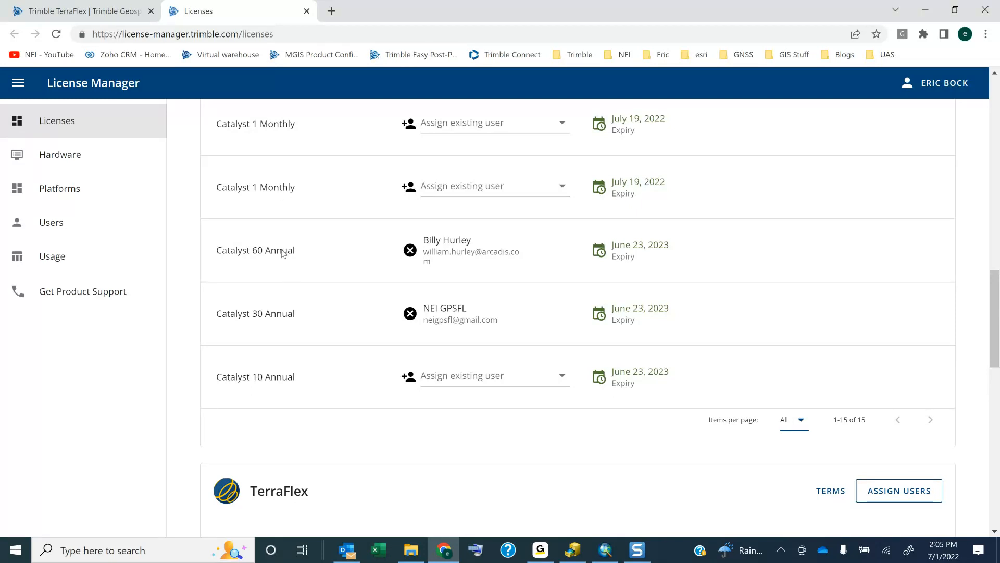
{"action": "mouse_move", "coordinate": [274, 373]}
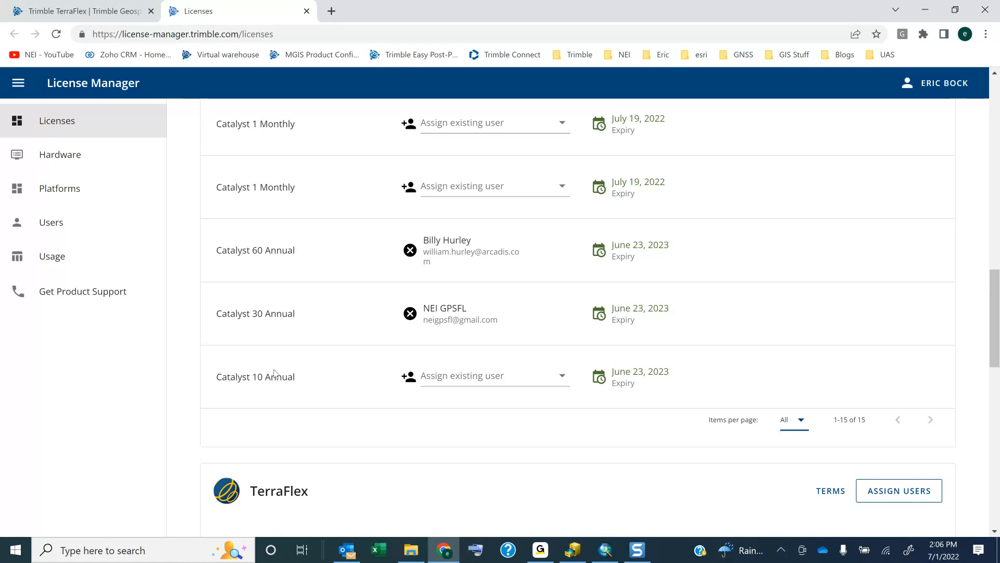
{"action": "mouse_move", "coordinate": [341, 404]}
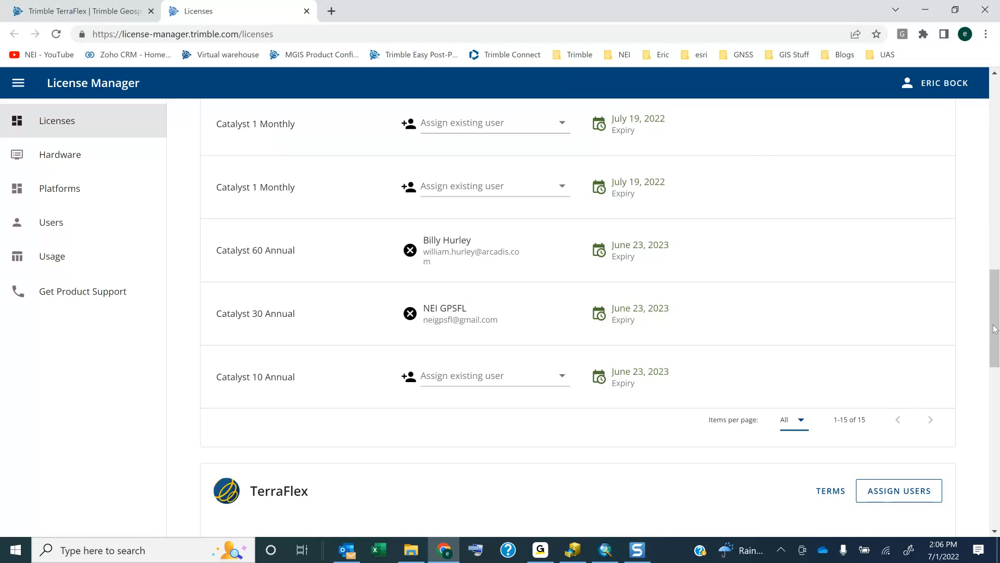
{"action": "scroll", "scroll_direction": "down", "scroll_amount": 3}
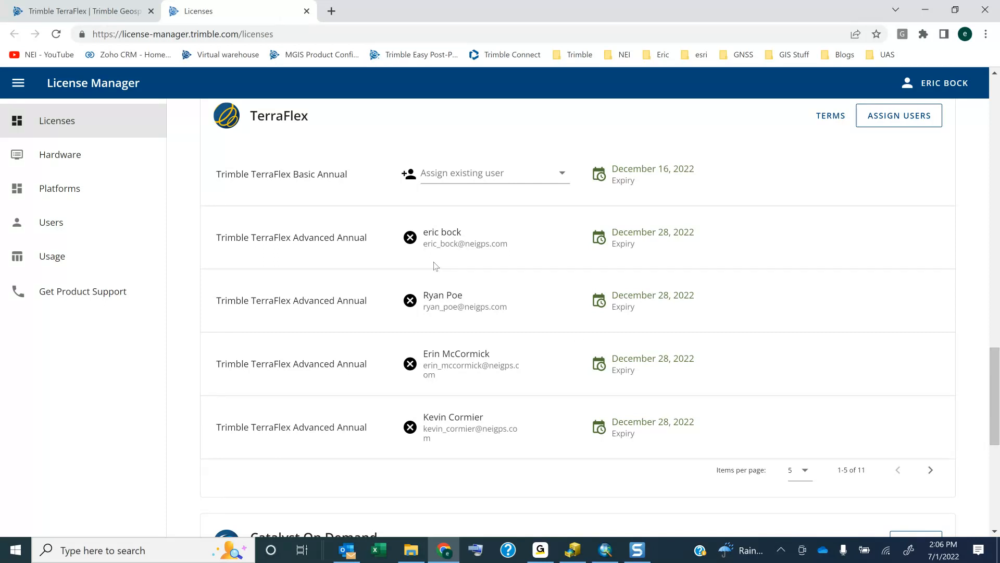
{"action": "mouse_move", "coordinate": [646, 333]}
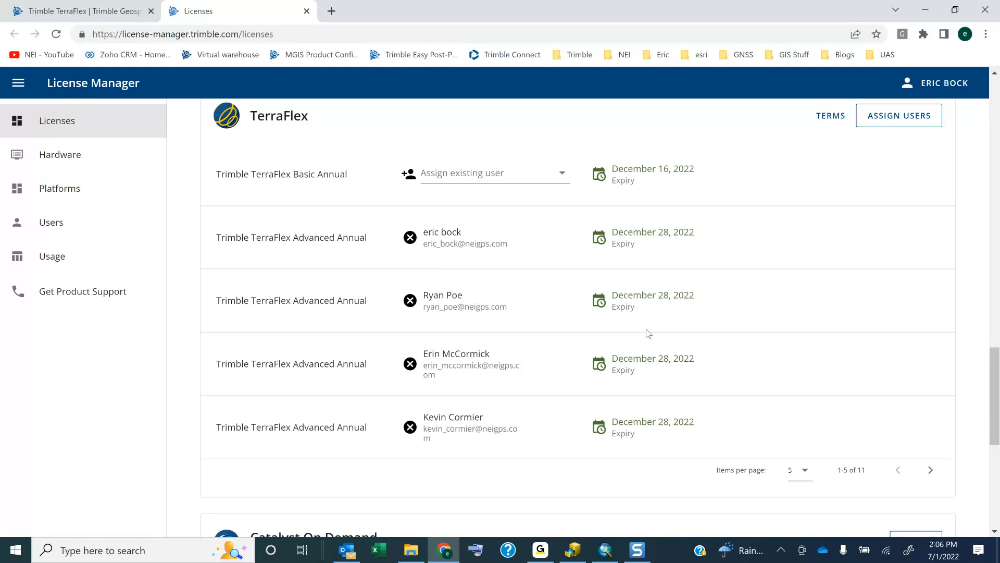
{"action": "mouse_move", "coordinate": [491, 327]}
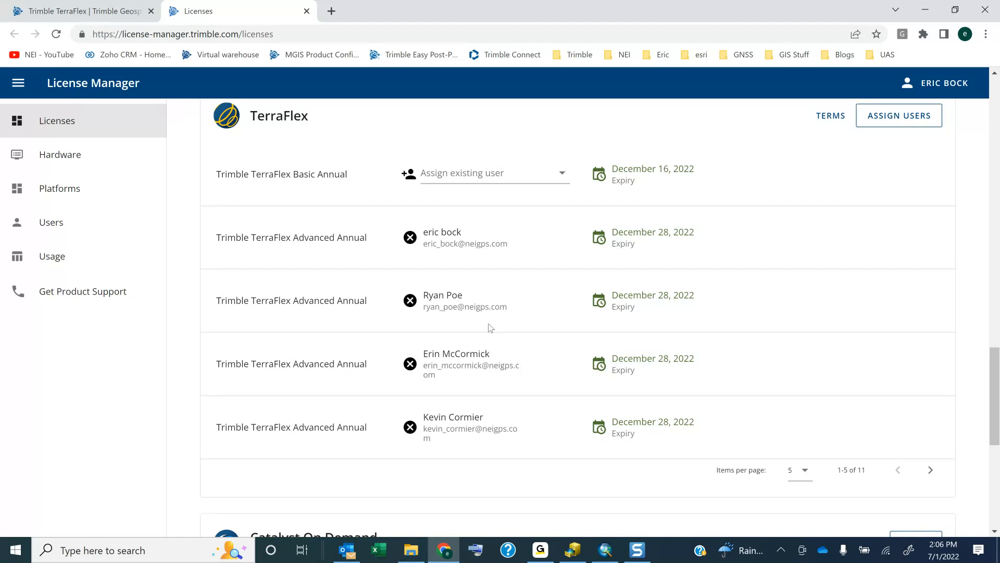
{"action": "double_click", "coordinate": [442, 232]}
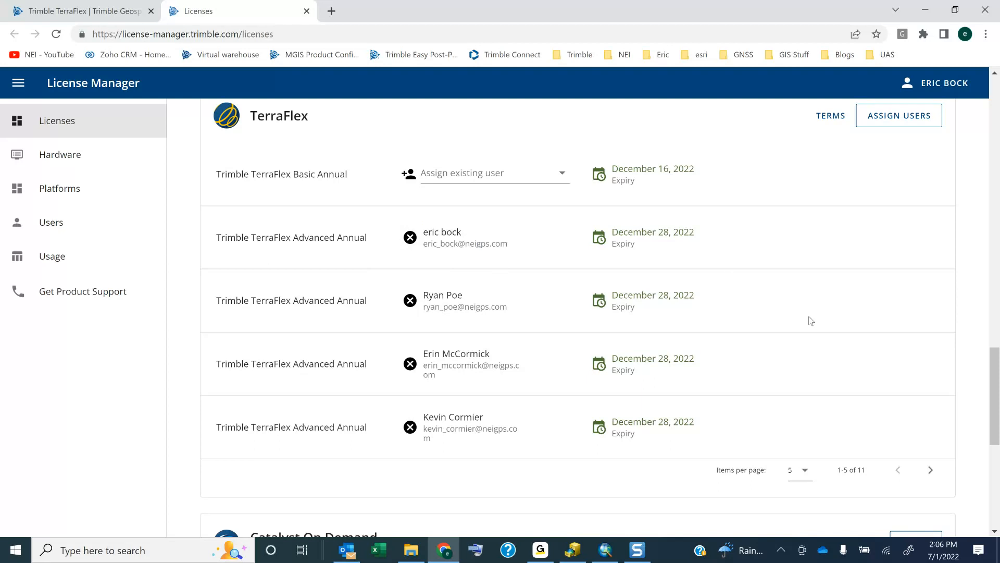
{"action": "mouse_move", "coordinate": [995, 416]}
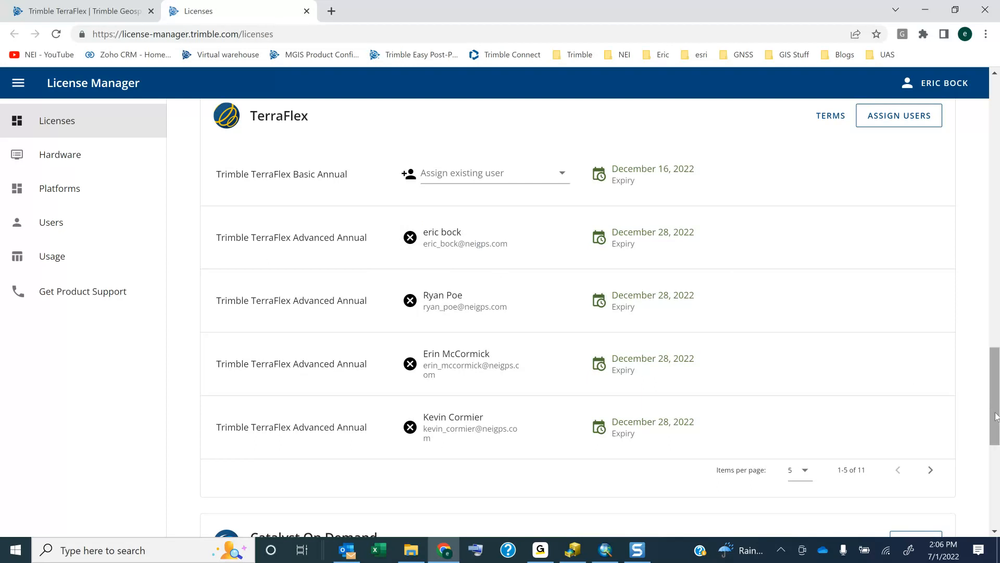
{"action": "scroll", "scroll_direction": "up", "scroll_amount": 3}
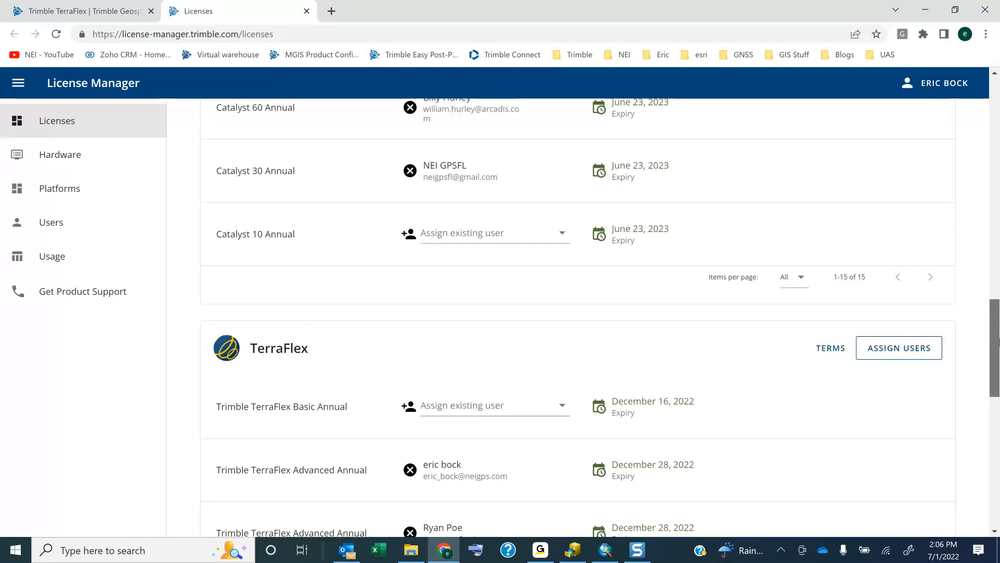
{"action": "scroll", "scroll_direction": "up", "scroll_amount": 3}
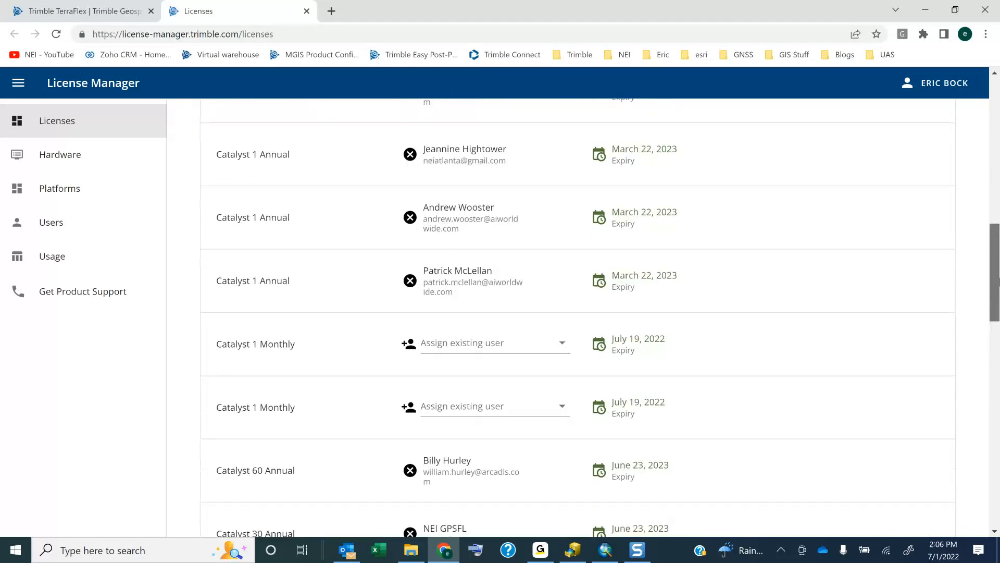
{"action": "scroll", "scroll_direction": "up", "scroll_amount": 3}
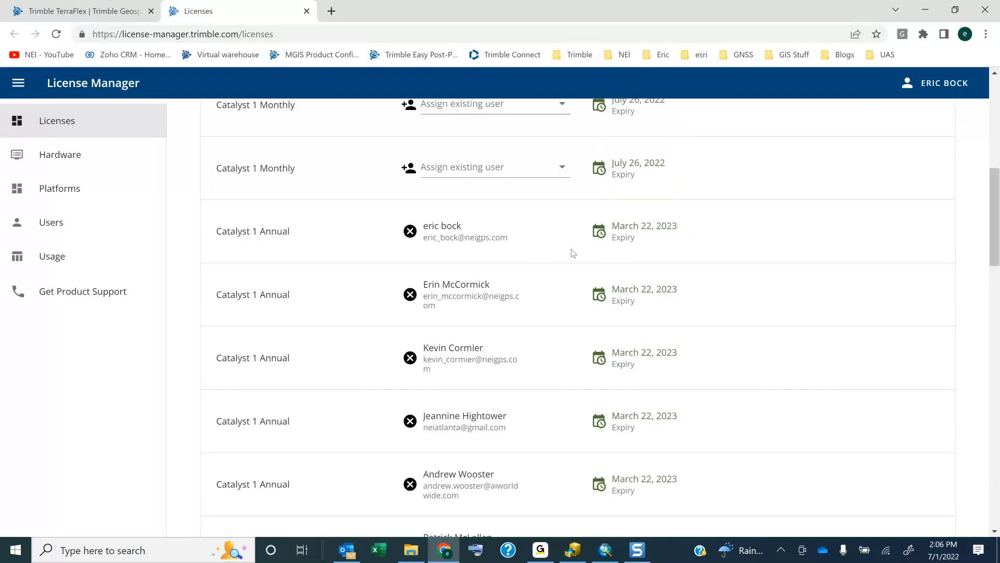
{"action": "double_click", "coordinate": [441, 225]}
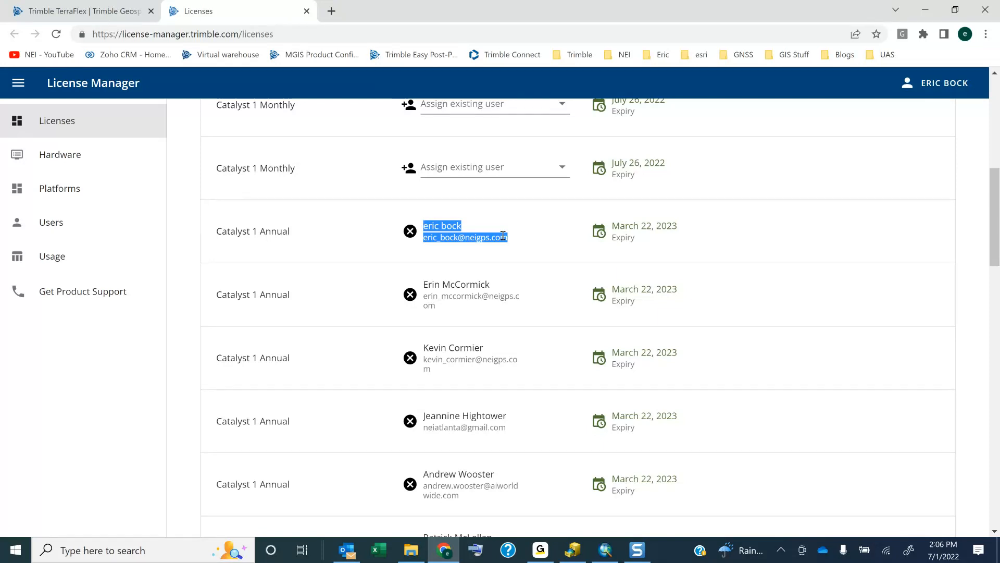
{"action": "mouse_move", "coordinate": [765, 279]}
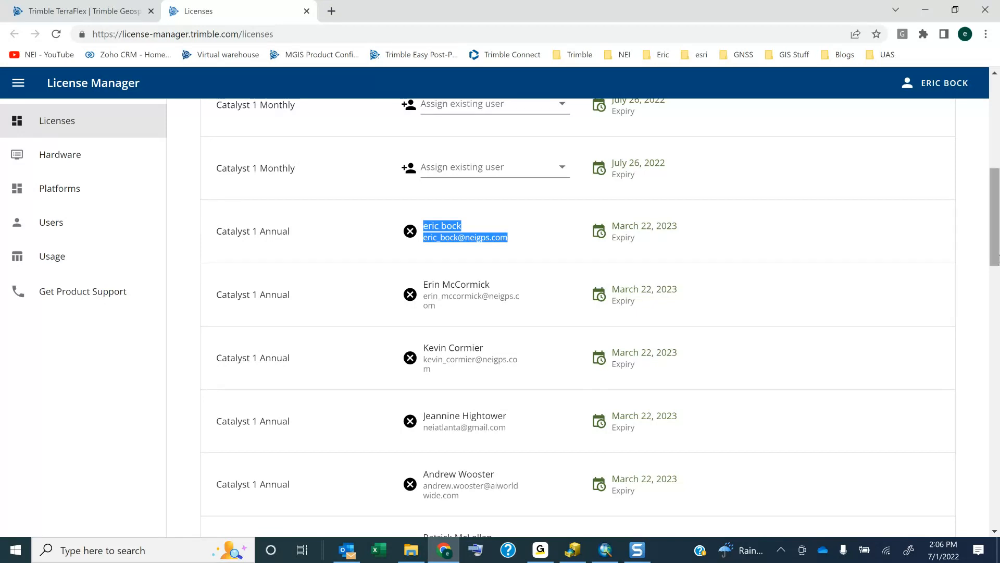
{"action": "scroll", "scroll_direction": "down", "scroll_amount": 3}
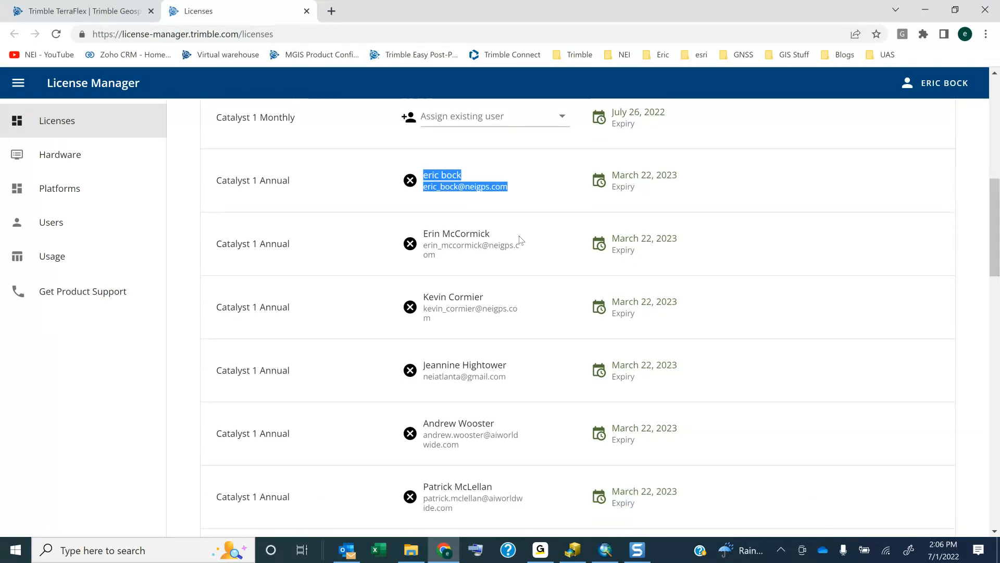
{"action": "mouse_move", "coordinate": [410, 243]}
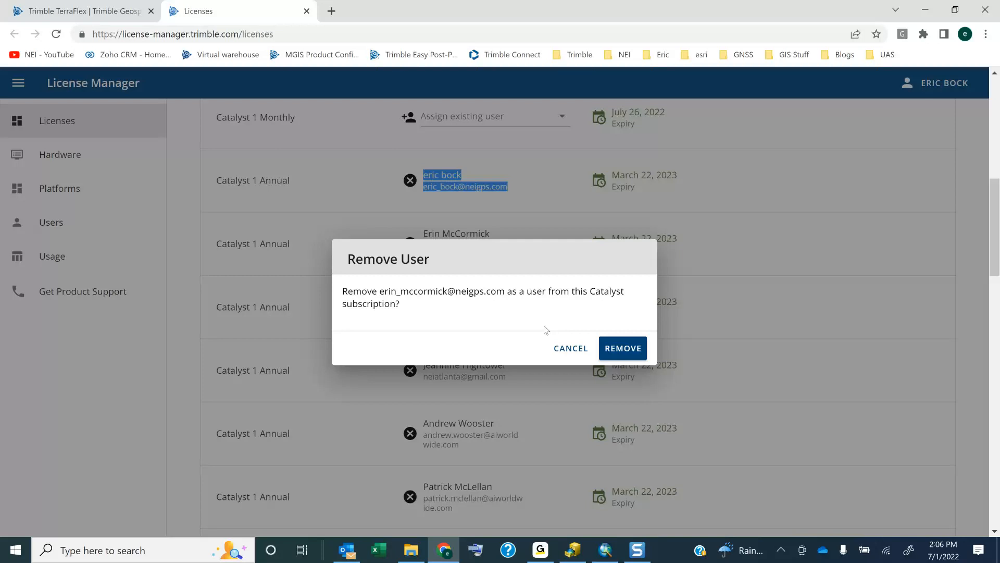
{"action": "left_click", "coordinate": [623, 347]}
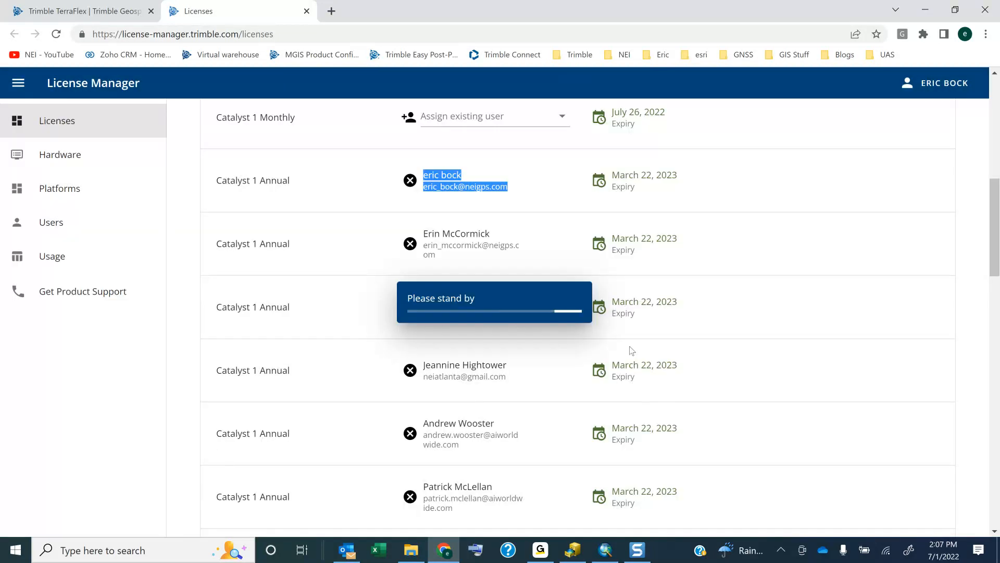
{"action": "left_click", "coordinate": [410, 244]}
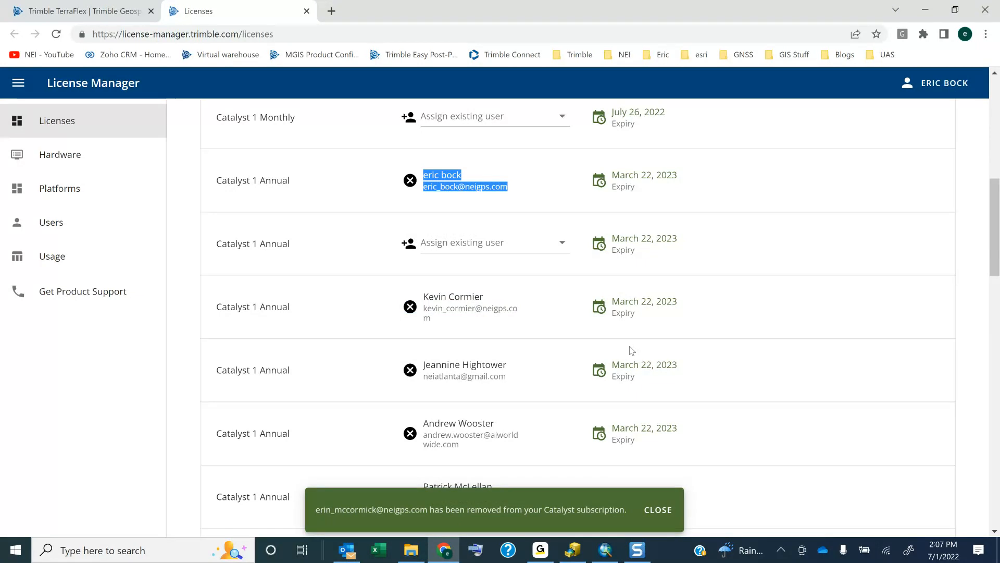
{"action": "mouse_move", "coordinate": [571, 249]}
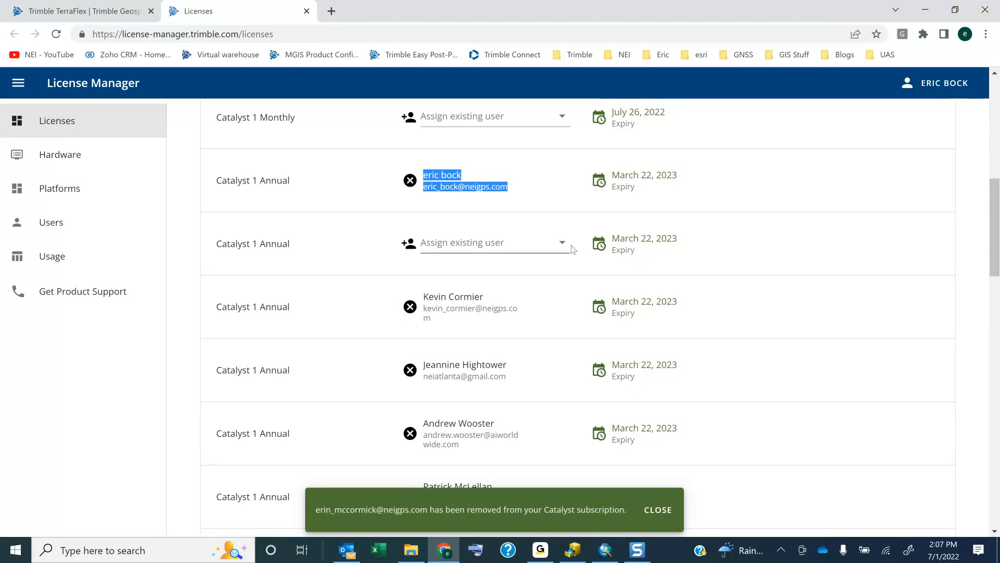
{"action": "mouse_move", "coordinate": [409, 242]}
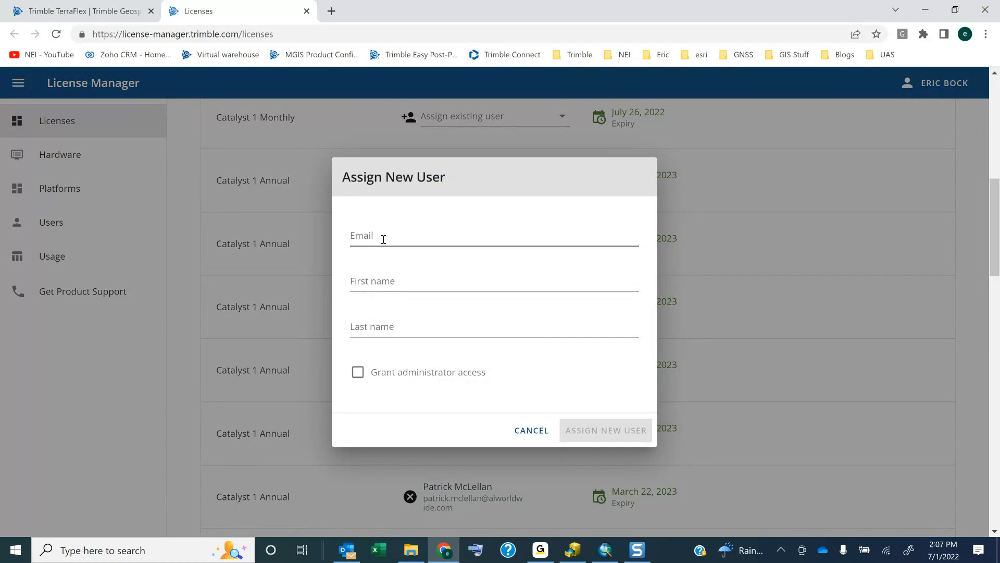
{"action": "mouse_move", "coordinate": [531, 429]}
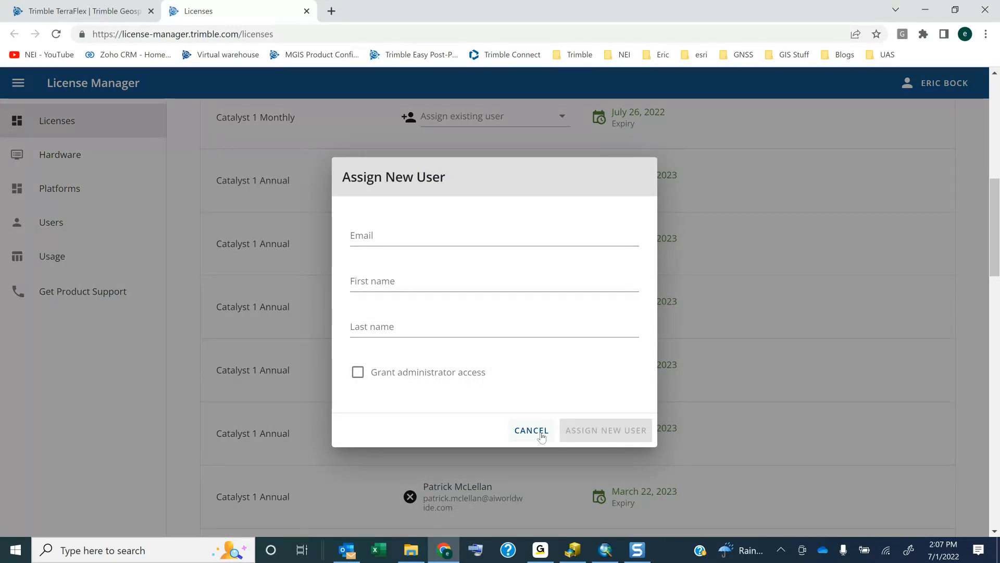
{"action": "left_click", "coordinate": [530, 430]}
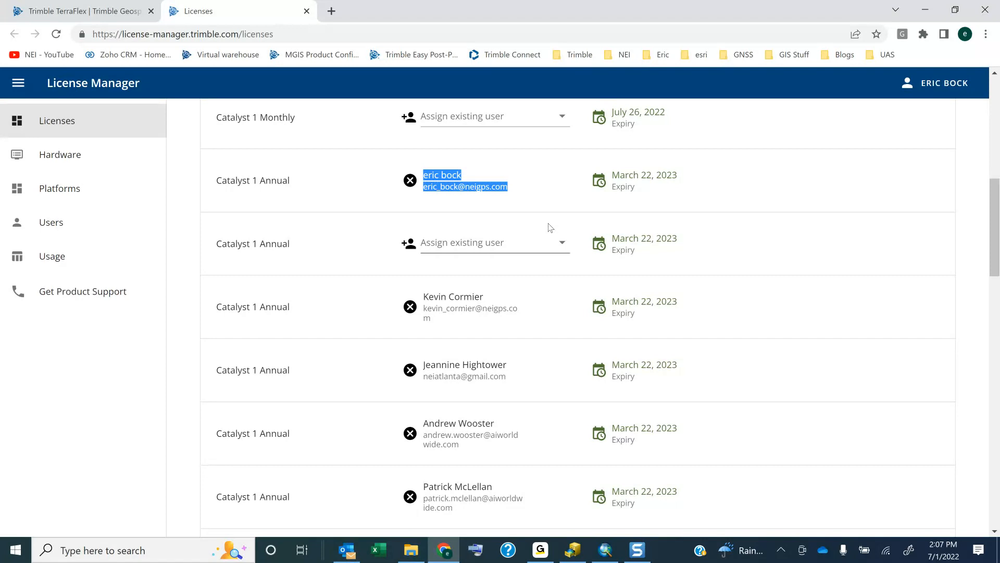
{"action": "left_click", "coordinate": [491, 243]}
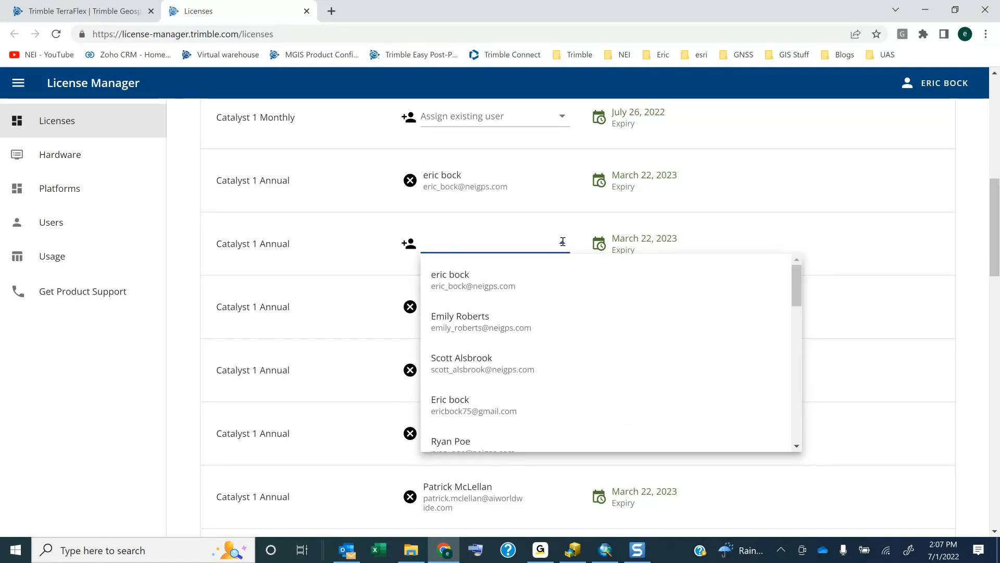
{"action": "left_click", "coordinate": [546, 230]}
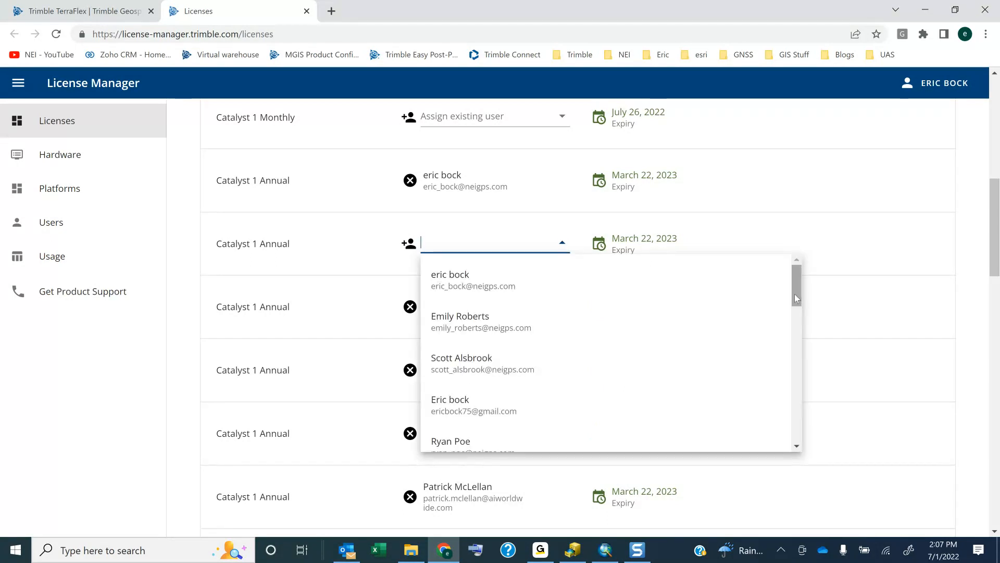
{"action": "scroll", "scroll_direction": "down", "scroll_amount": 3}
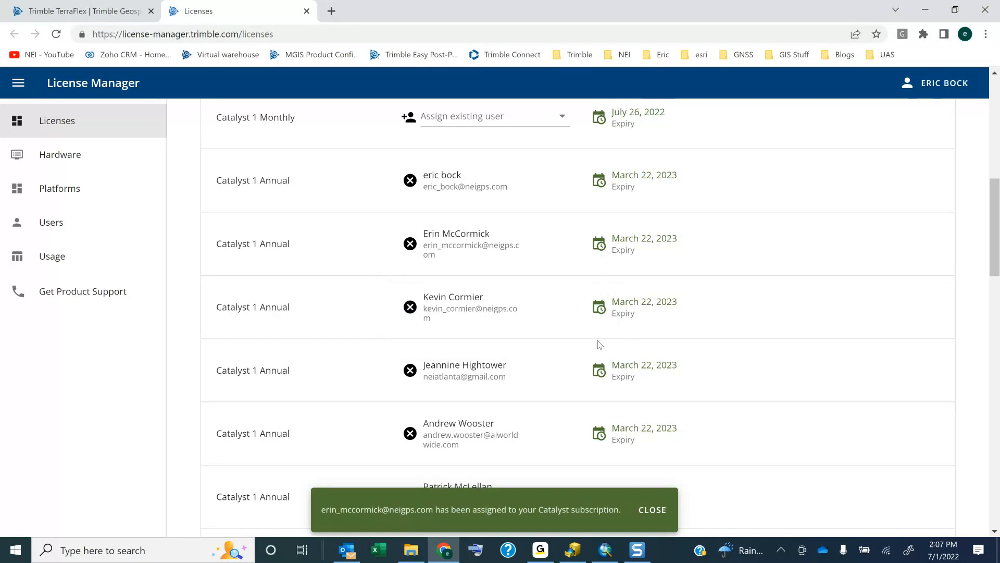
{"action": "mouse_move", "coordinate": [50, 222]}
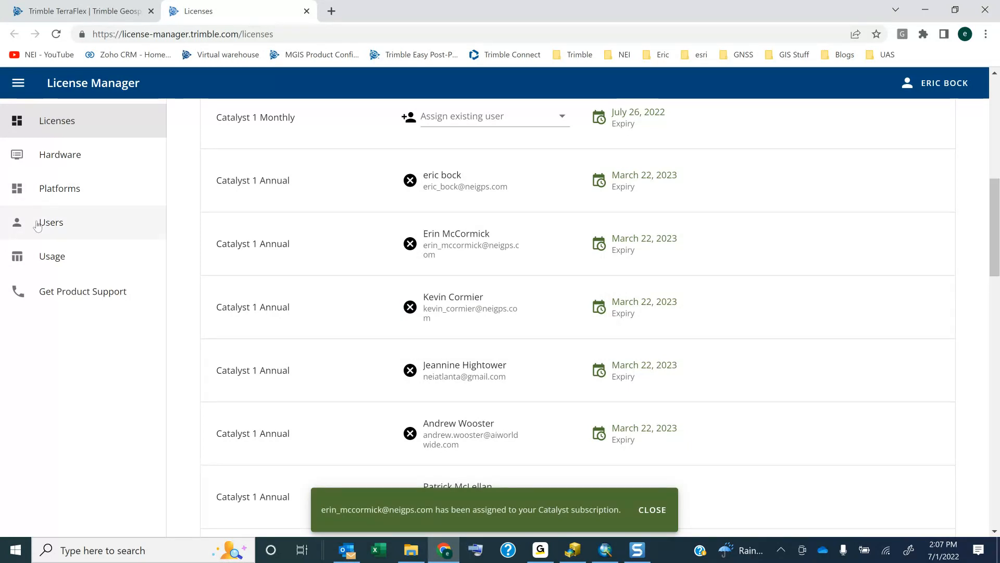
- Open the Users page and scroll through the table of emails and roles
{"action": "left_click", "coordinate": [50, 222]}
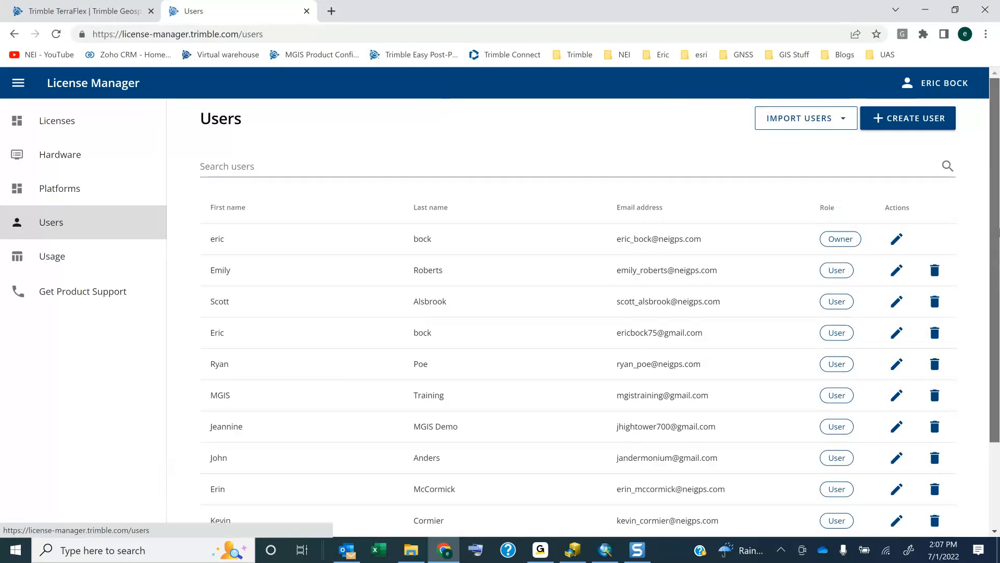
{"action": "scroll", "scroll_direction": "down", "scroll_amount": 3}
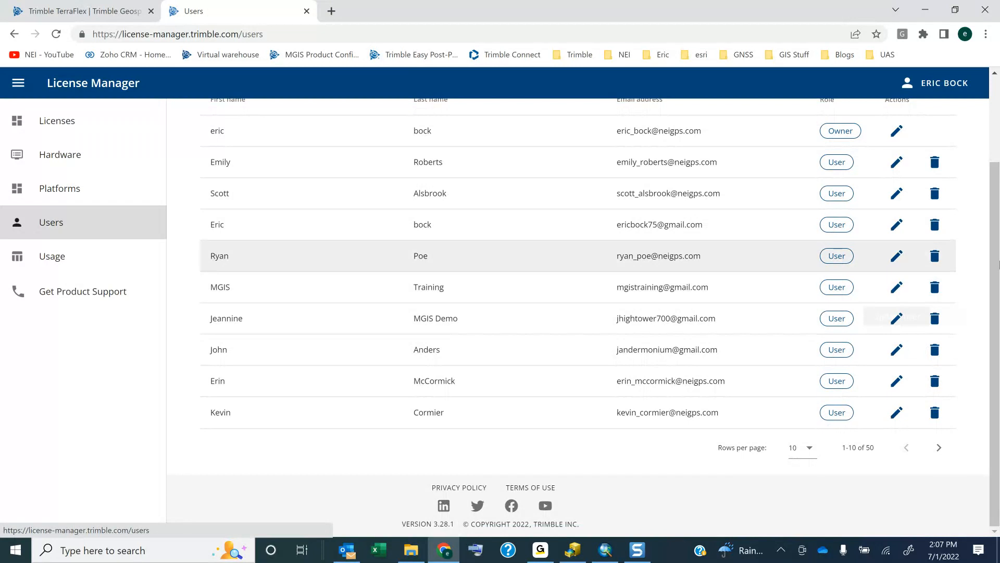
{"action": "scroll", "scroll_direction": "up", "scroll_amount": 3}
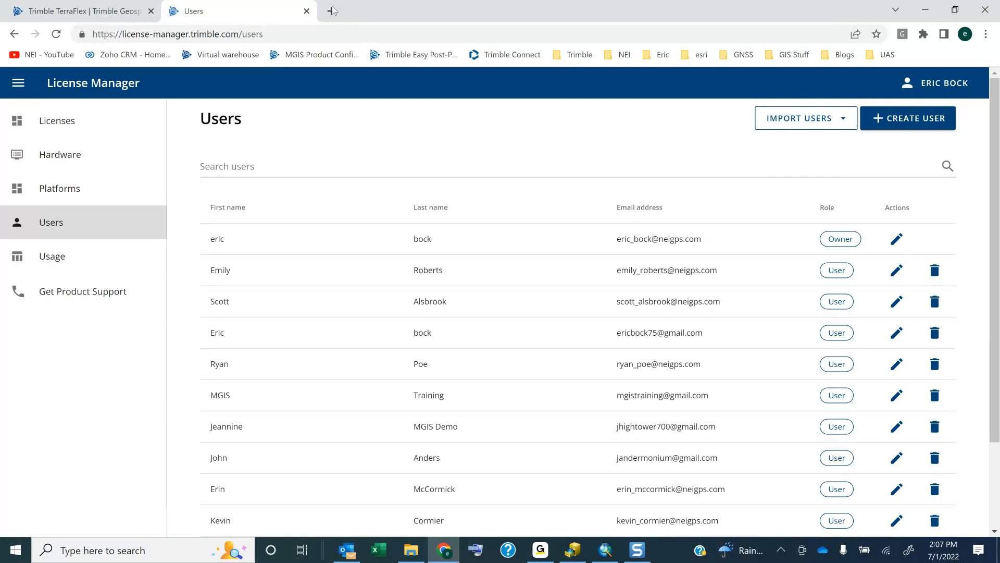
- Open the Trimble License Manager Help Portal from the bookmarks in a new tab
{"action": "left_click", "coordinate": [331, 11]}
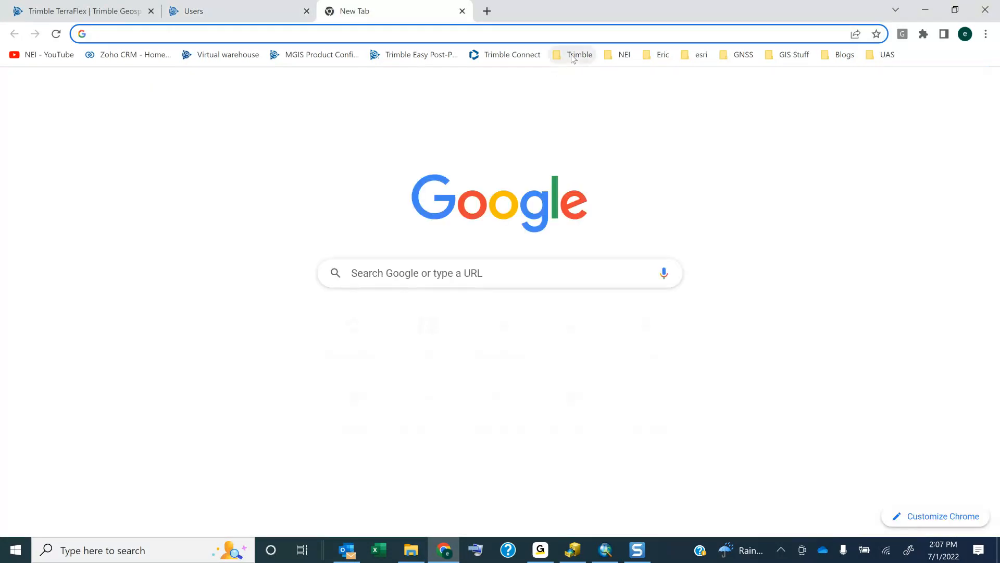
{"action": "left_click", "coordinate": [578, 54]}
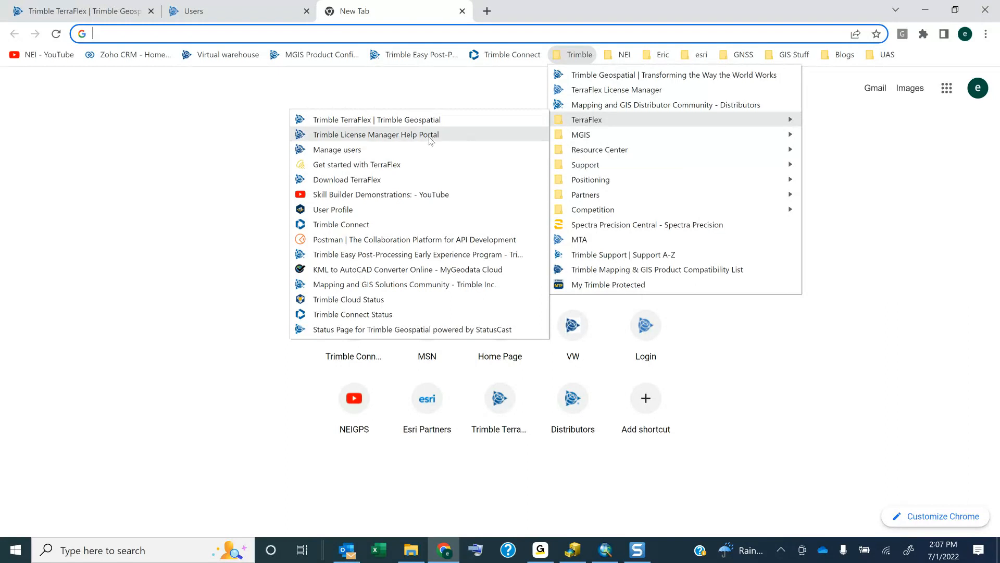
{"action": "left_click", "coordinate": [375, 134]}
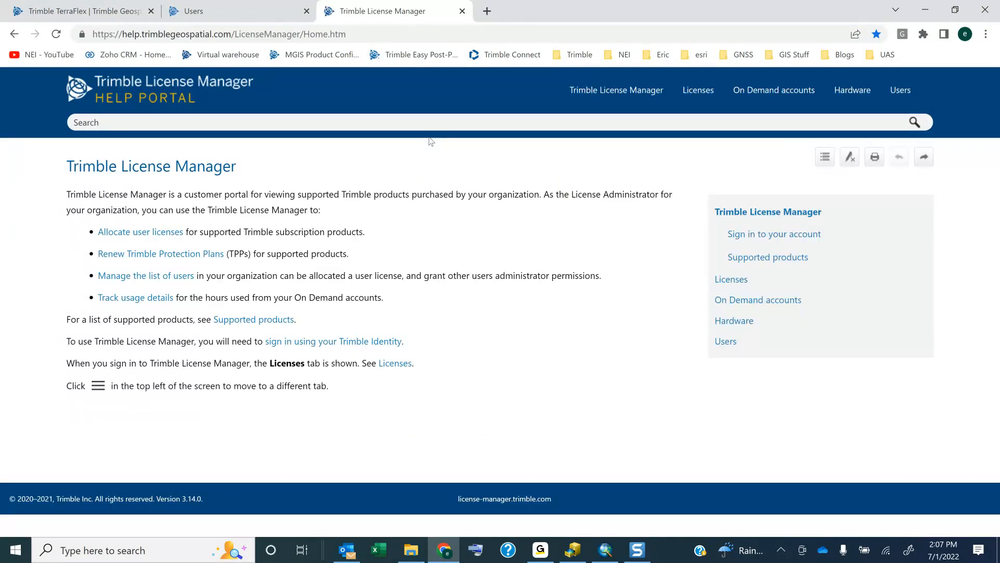
{"action": "mouse_move", "coordinate": [741, 225]}
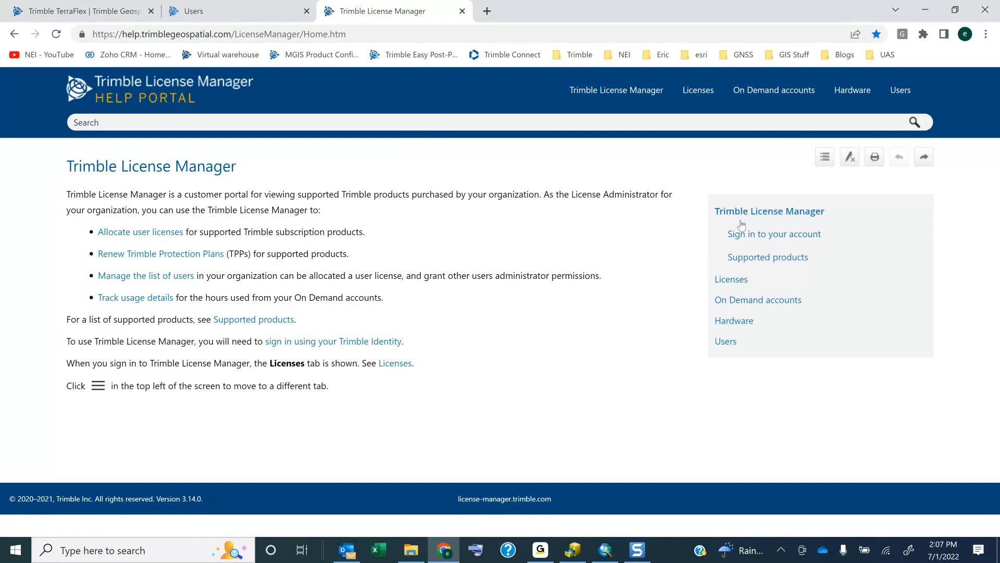
- Open the Licenses help topic and scroll through it
{"action": "left_click", "coordinate": [731, 278]}
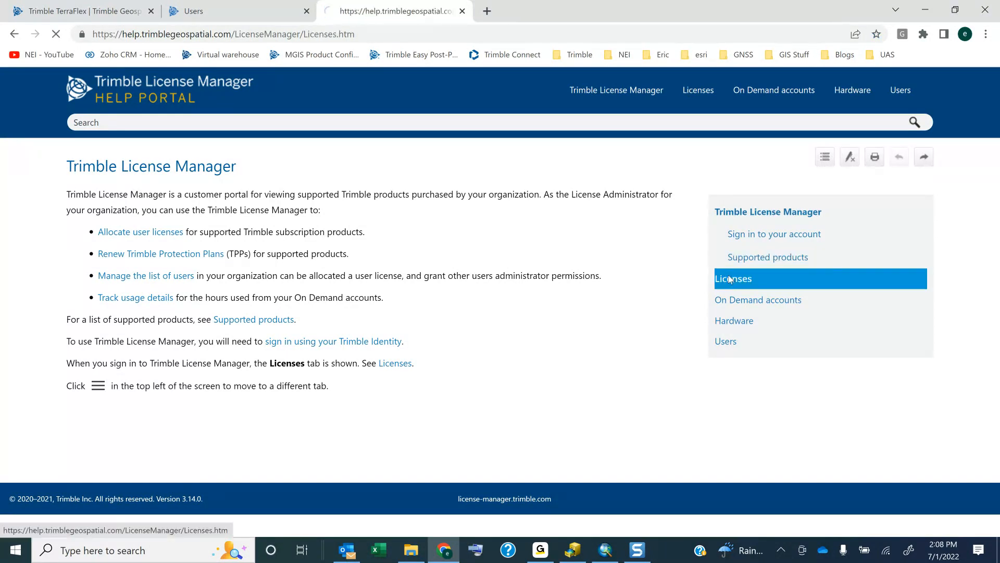
{"action": "left_click", "coordinate": [734, 278]}
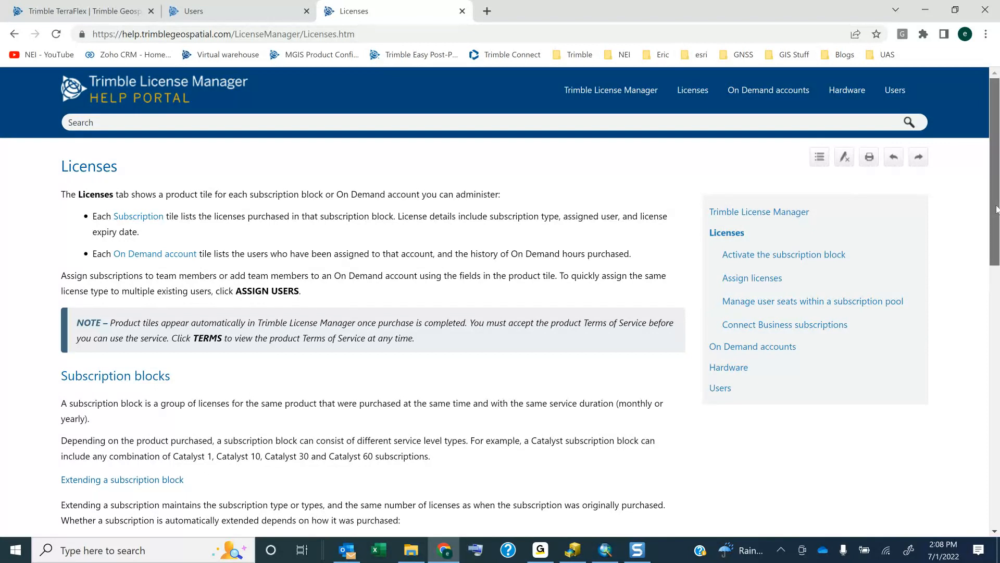
{"action": "scroll", "scroll_direction": "down", "scroll_amount": 3}
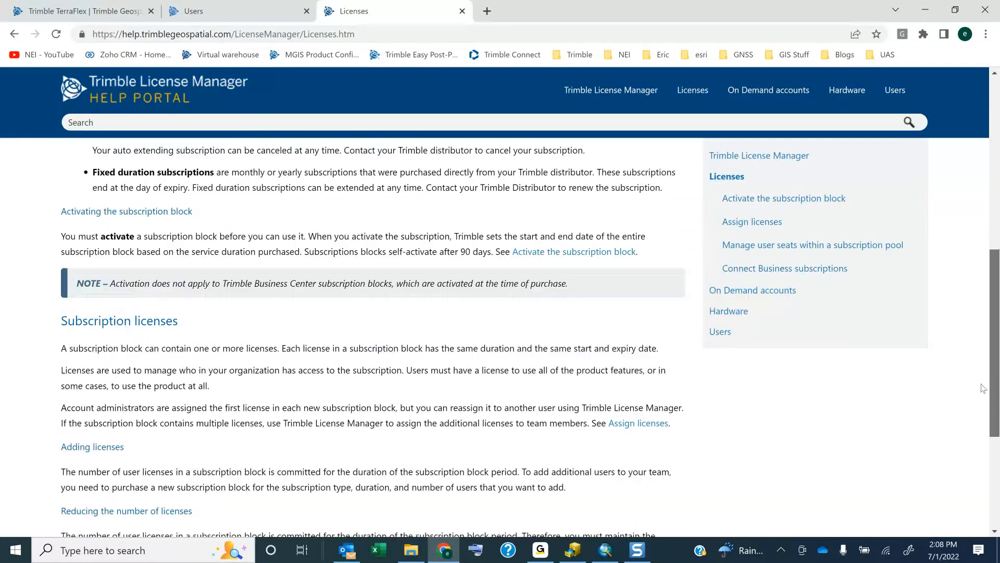
{"action": "scroll", "scroll_direction": "down", "scroll_amount": 3}
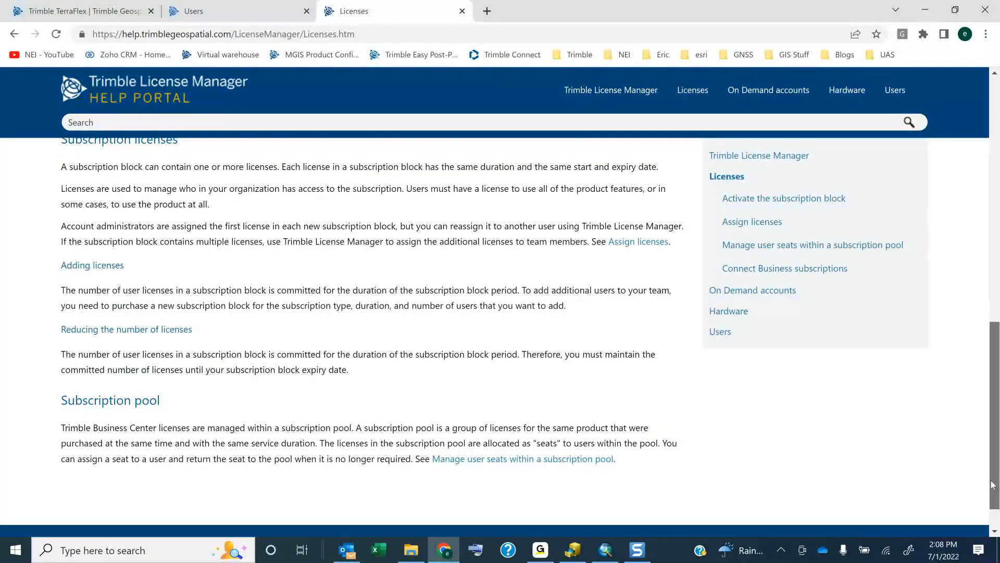
{"action": "scroll", "scroll_direction": "up", "scroll_amount": 3}
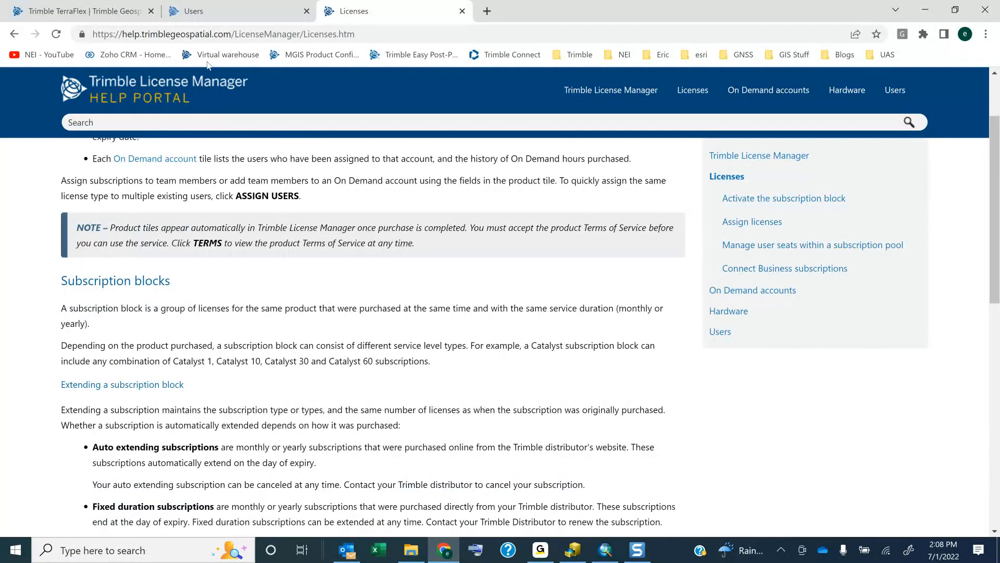
- Return to Licenses and scroll to Catalyst On Demand, showing 6 hours and two users
{"action": "left_click", "coordinate": [193, 11]}
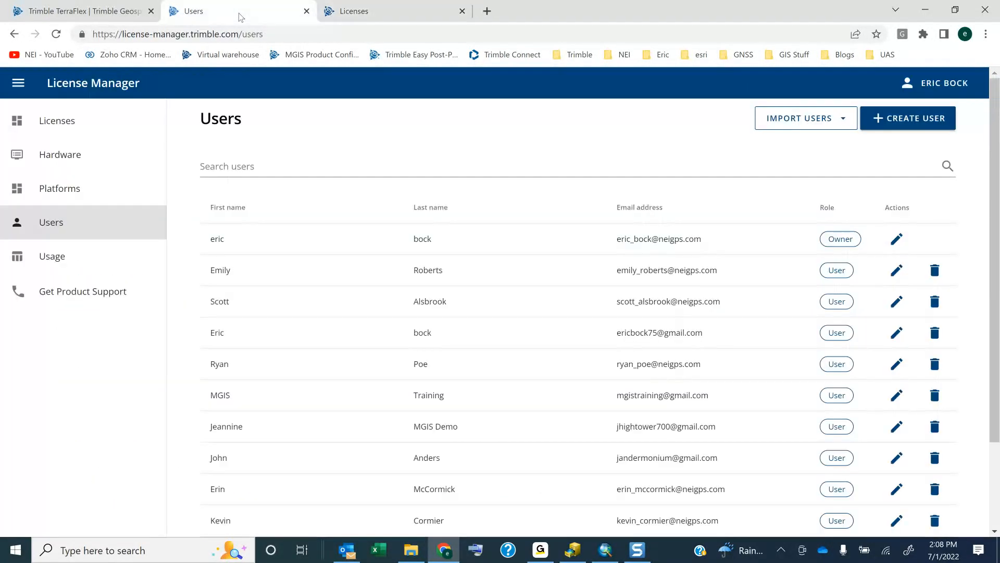
{"action": "mouse_move", "coordinate": [57, 121]}
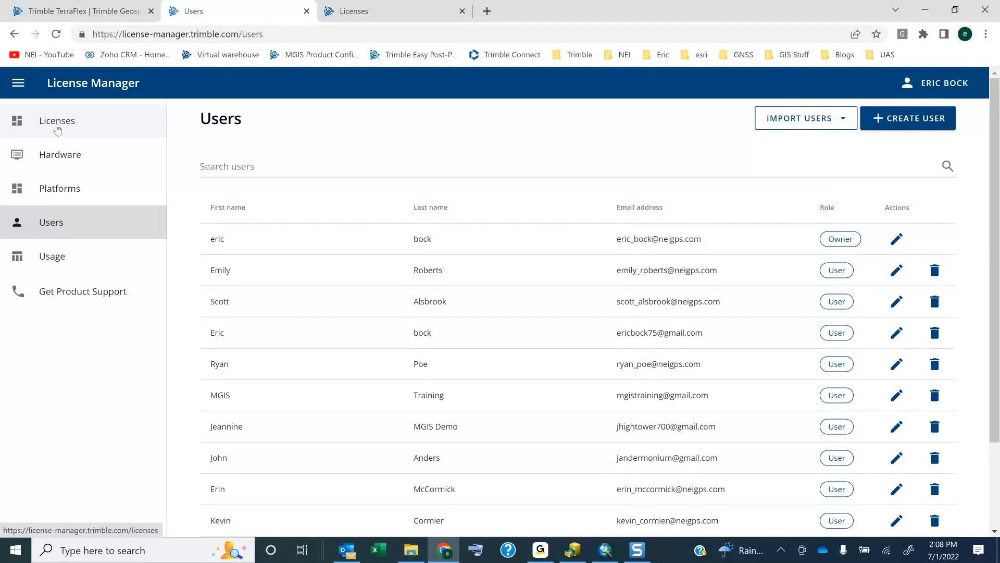
{"action": "left_click", "coordinate": [57, 120]}
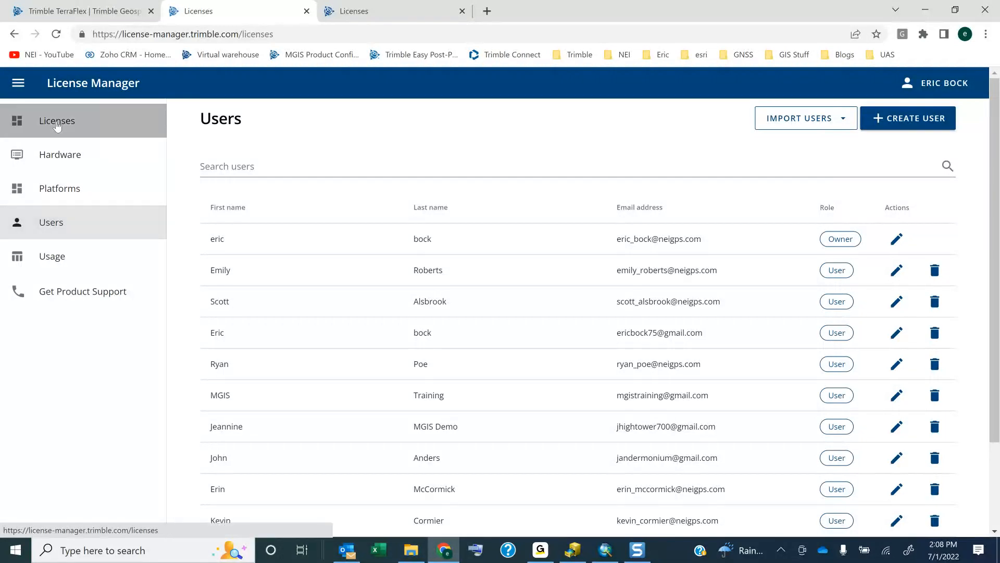
{"action": "left_click", "coordinate": [56, 121]}
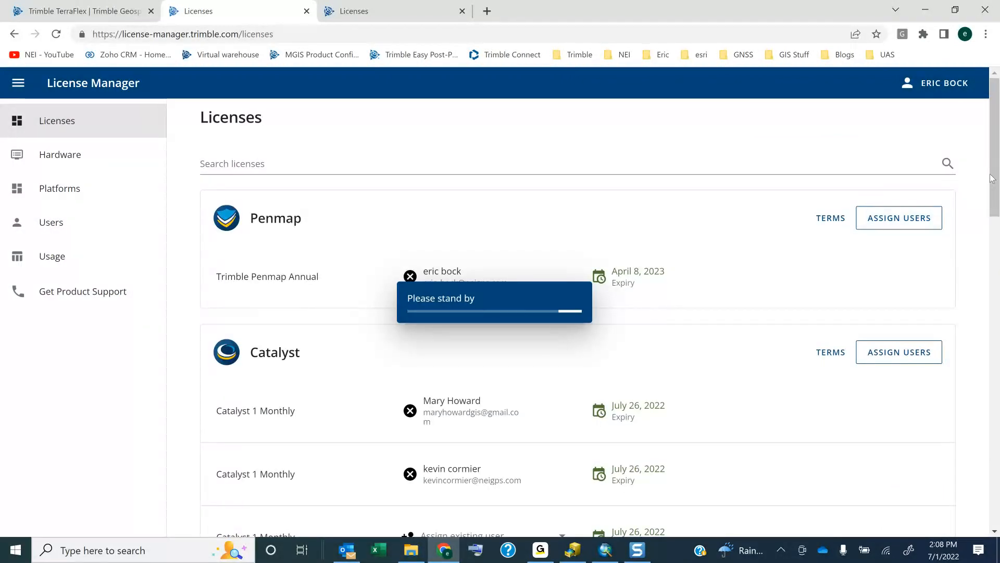
{"action": "scroll", "scroll_direction": "down", "scroll_amount": 3}
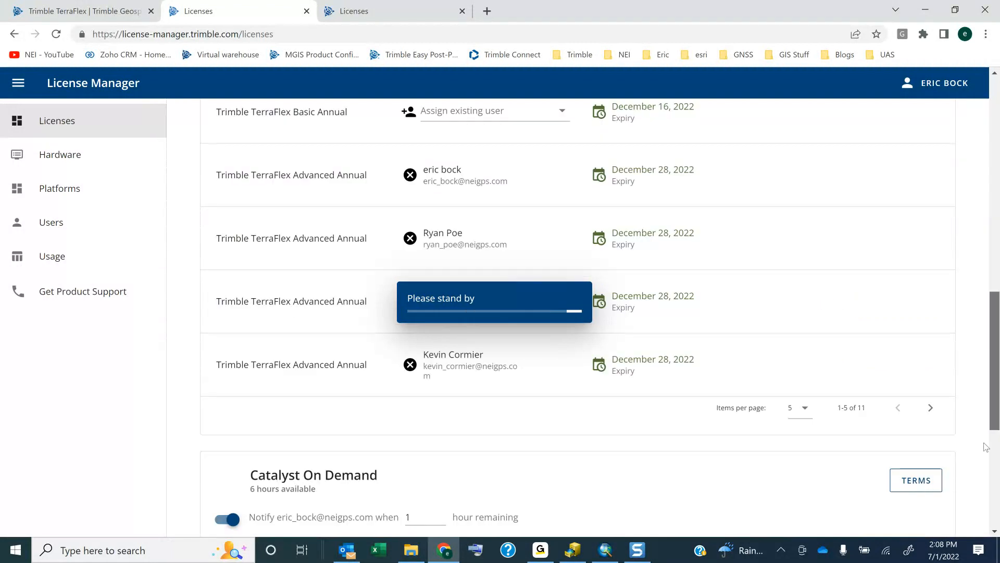
{"action": "scroll", "scroll_direction": "down", "scroll_amount": 3}
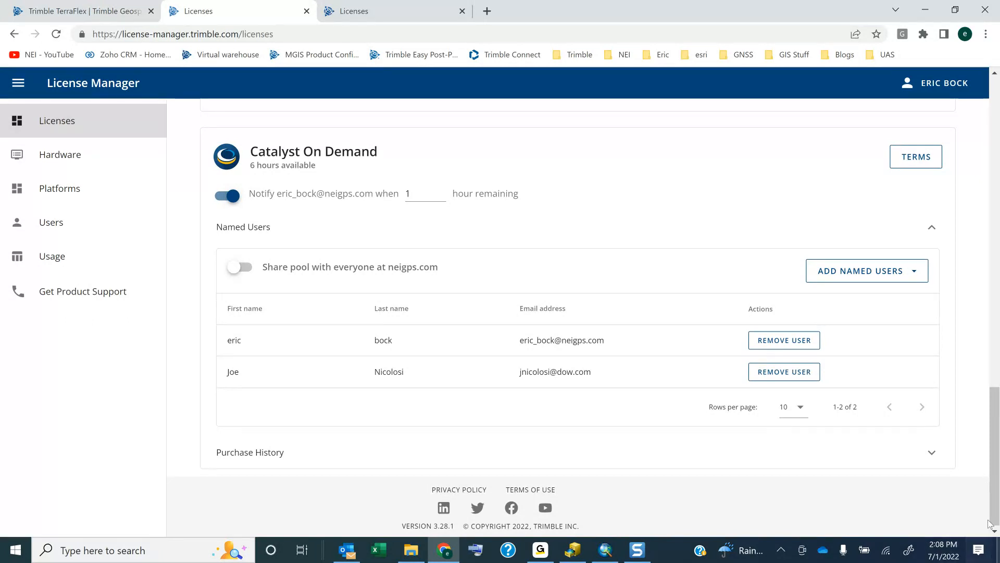
{"action": "scroll", "scroll_direction": "up", "scroll_amount": 3}
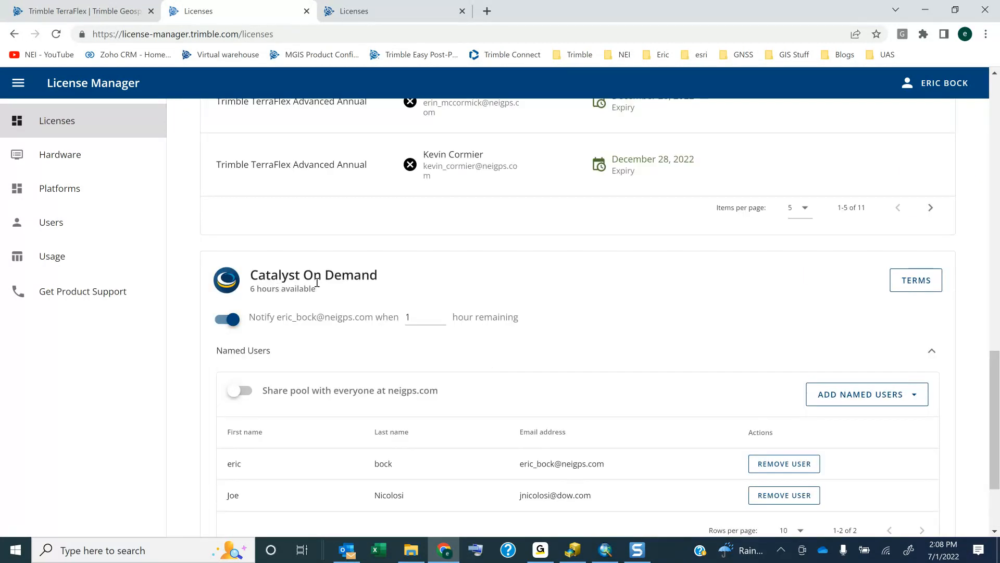
{"action": "left_click", "coordinate": [423, 317]}
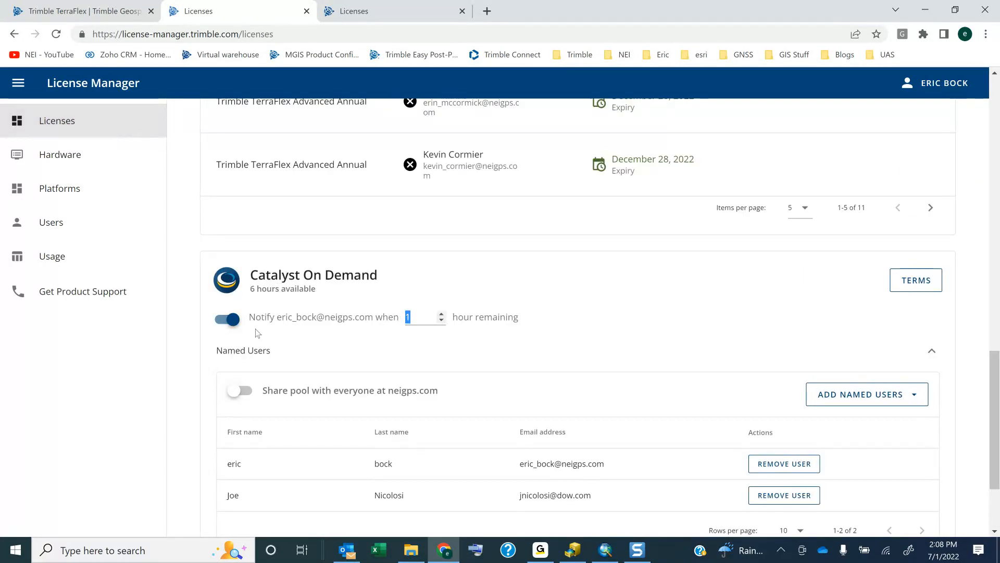
{"action": "mouse_move", "coordinate": [338, 336]}
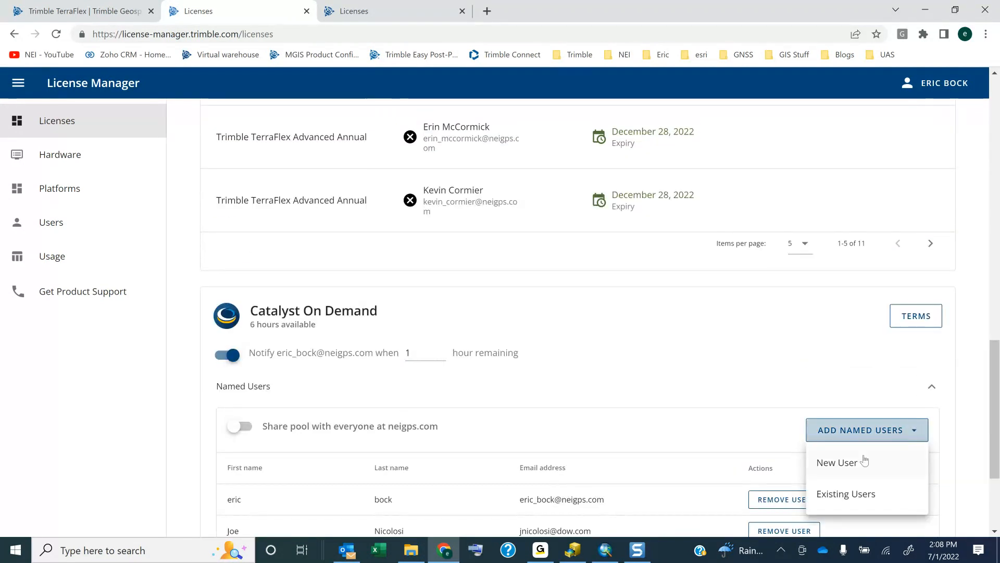
{"action": "left_click", "coordinate": [666, 416]}
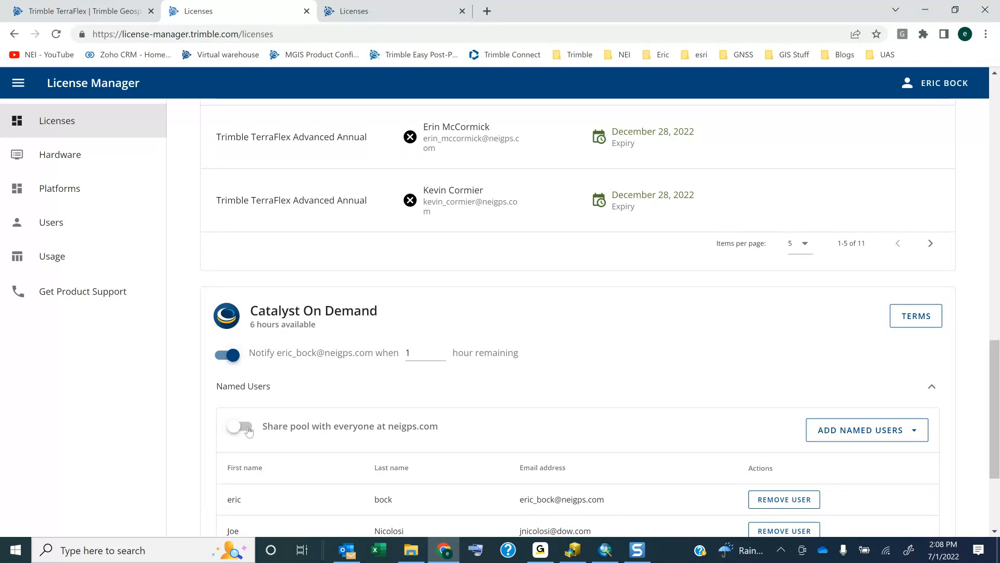
{"action": "left_click", "coordinate": [236, 426]}
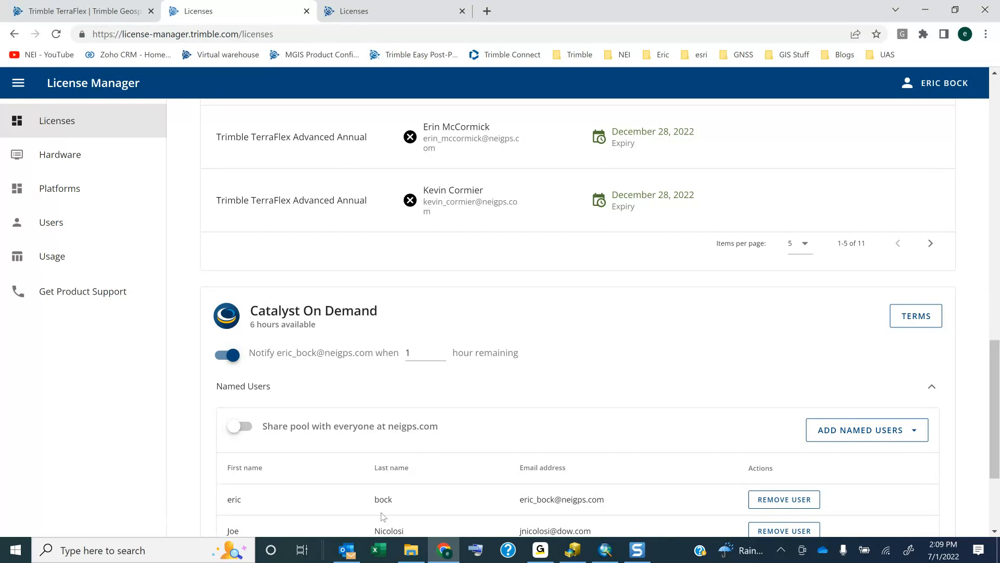
{"action": "mouse_move", "coordinate": [277, 250]}
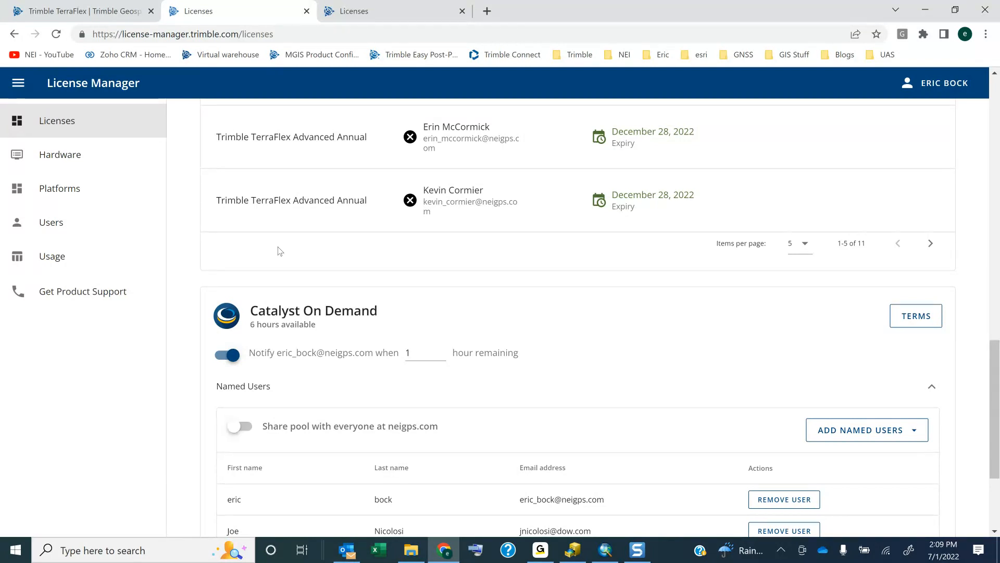
{"action": "left_click", "coordinate": [52, 222]}
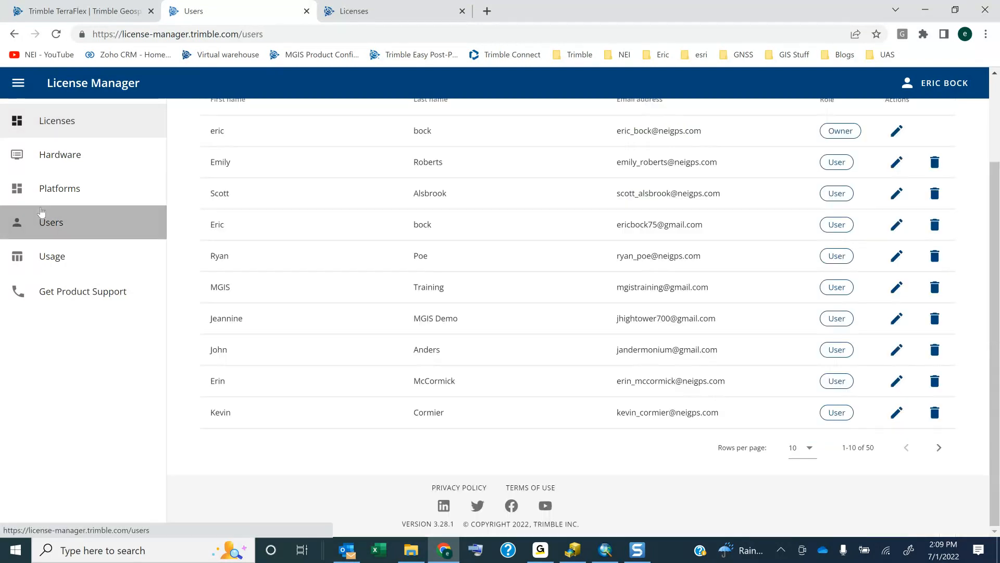
{"action": "mouse_move", "coordinate": [147, 258]}
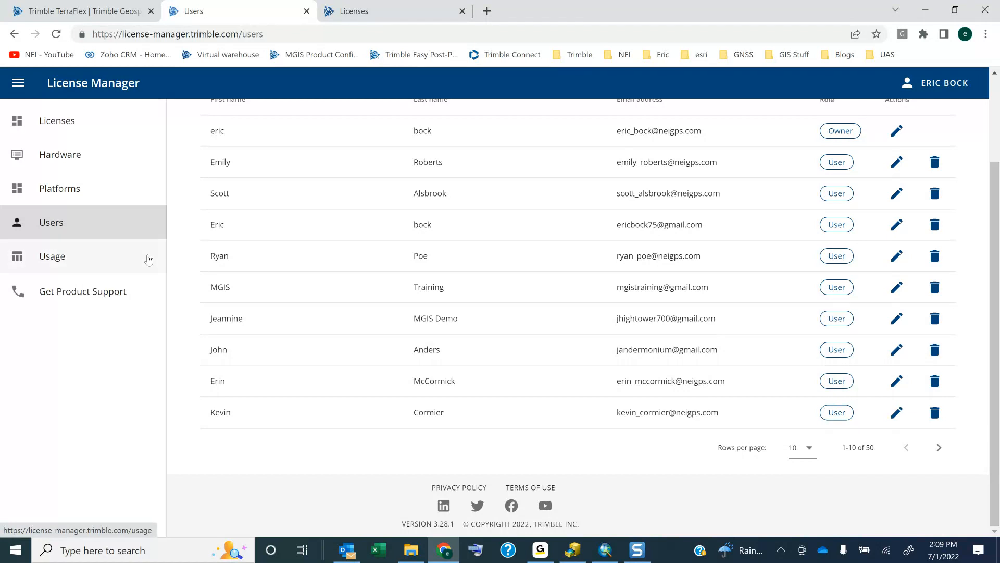
{"action": "left_click", "coordinate": [57, 120]}
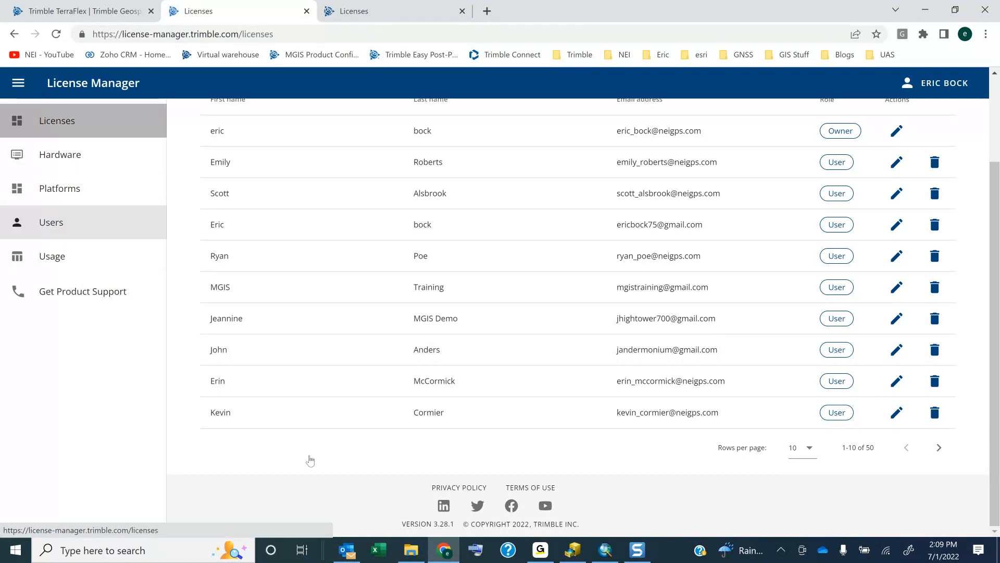
{"action": "left_click", "coordinate": [57, 121]}
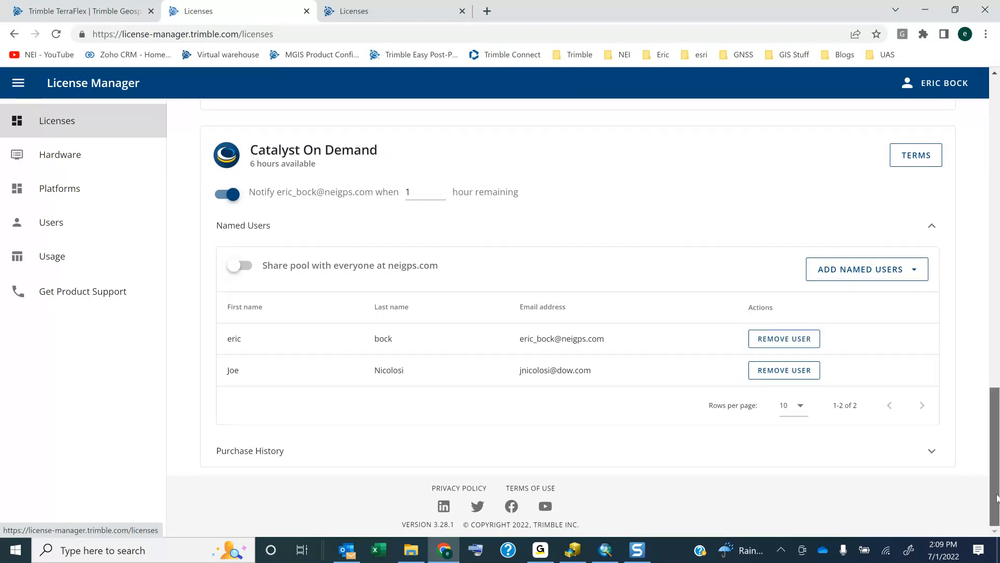
{"action": "scroll", "scroll_direction": "up", "scroll_amount": 3}
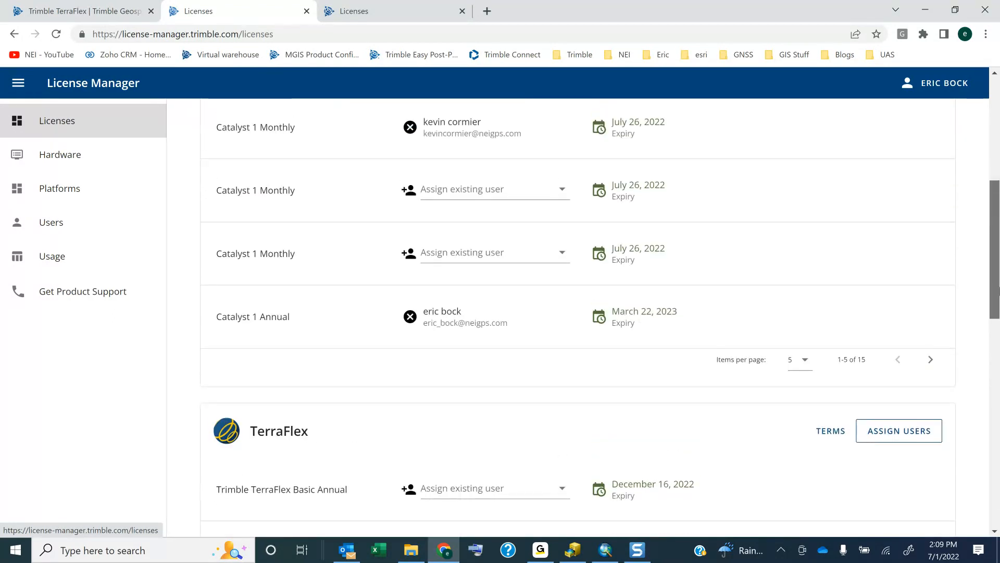
{"action": "scroll", "scroll_direction": "down", "scroll_amount": 3}
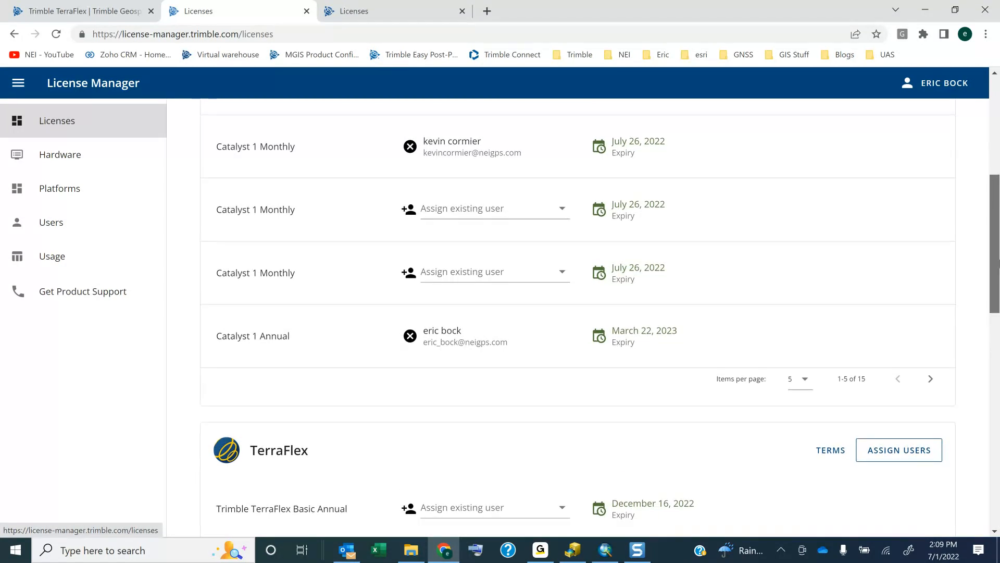
{"action": "scroll", "scroll_direction": "up", "scroll_amount": 3}
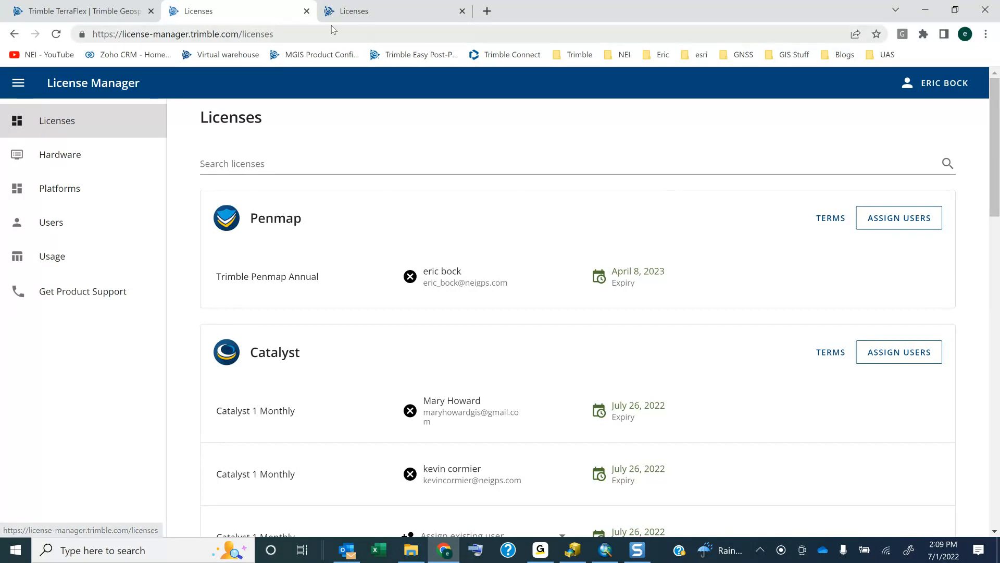
{"action": "mouse_move", "coordinate": [306, 11]}
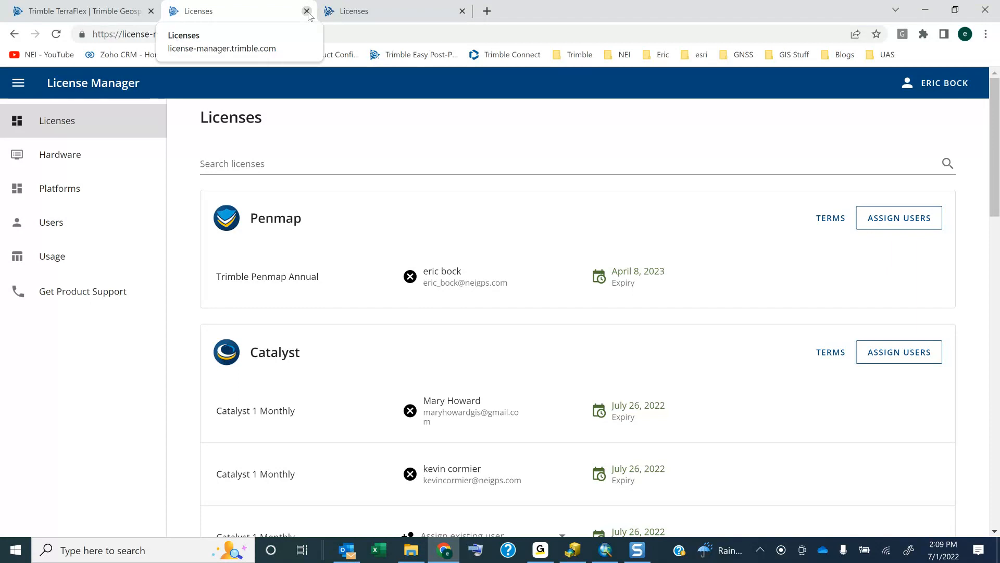
{"action": "mouse_move", "coordinate": [3, 19]}
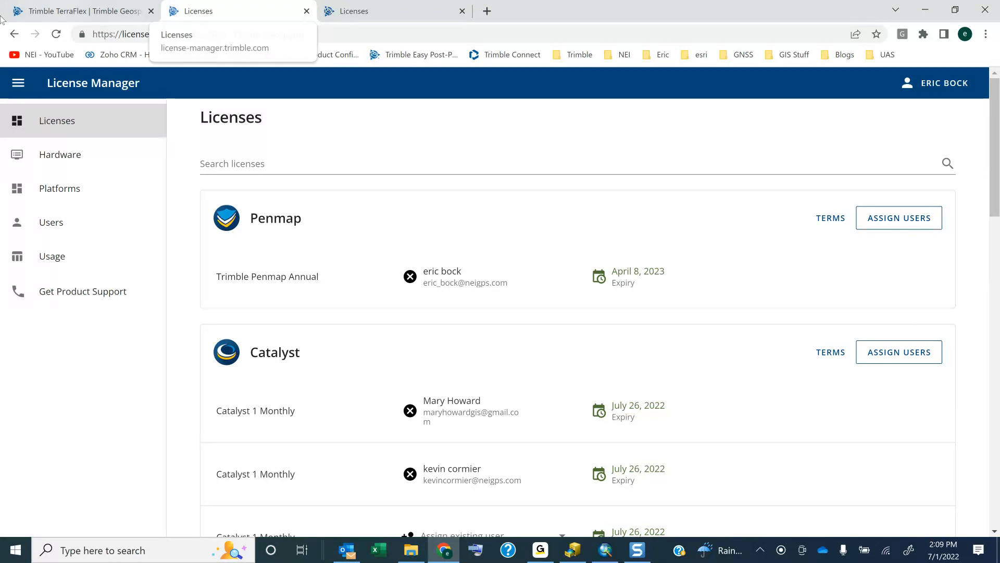
- Open the NEIGPS channel from the NEI - YouTube bookmark and view its Playlists
{"action": "left_click", "coordinate": [42, 54]}
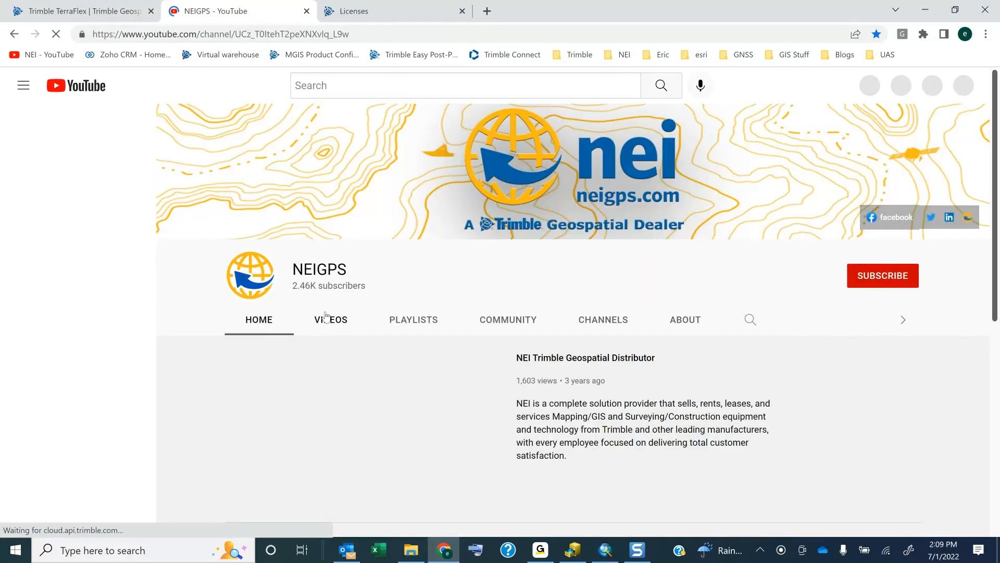
{"action": "left_click", "coordinate": [330, 319]}
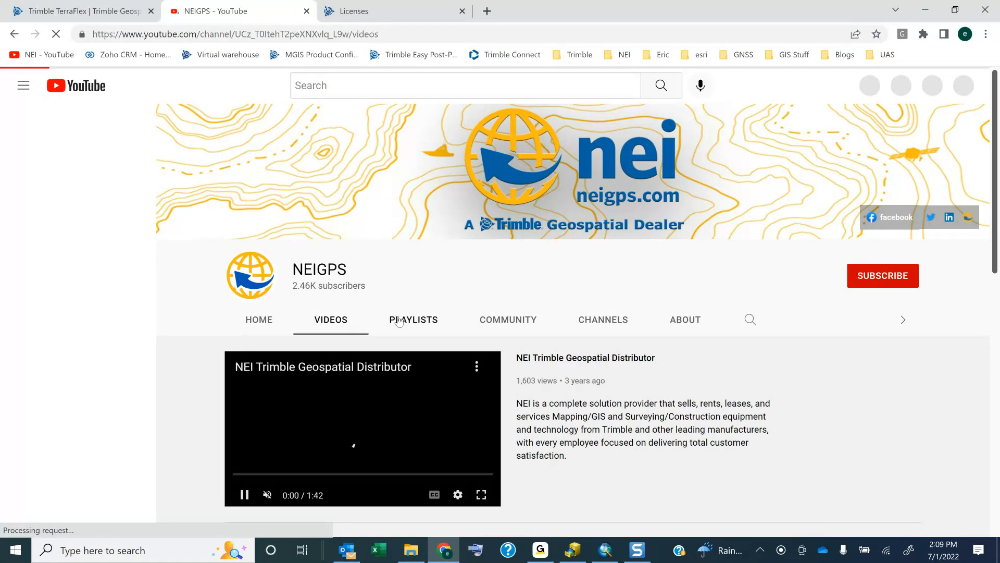
{"action": "left_click", "coordinate": [413, 320]}
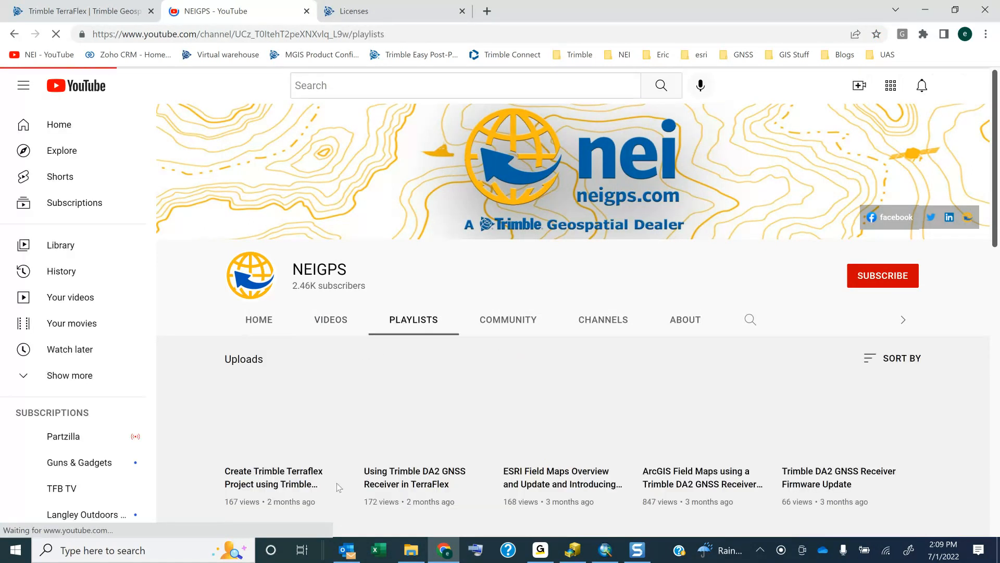